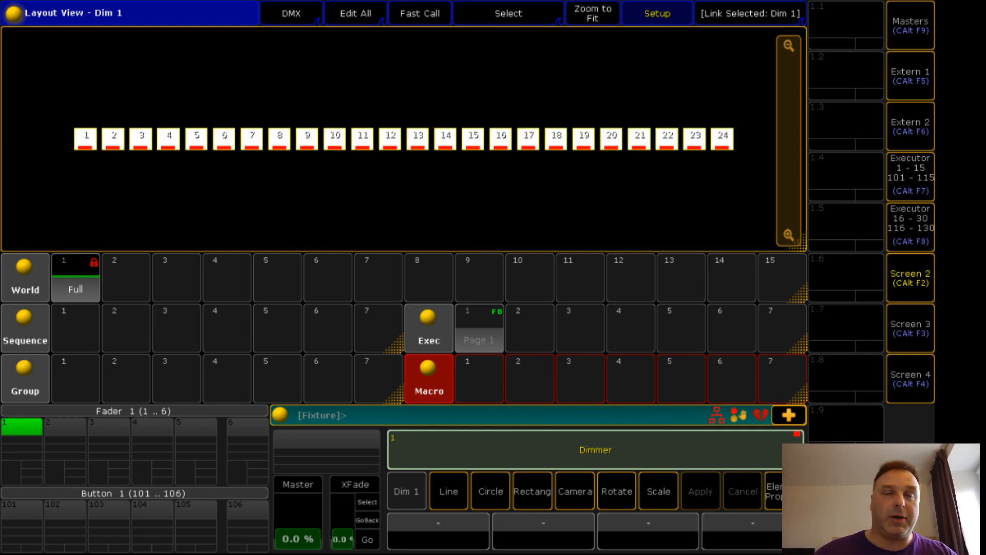
- Store sequence 1 and begin labelling it 'dim 1'
{"action": "left_click", "coordinate": [75, 327]}
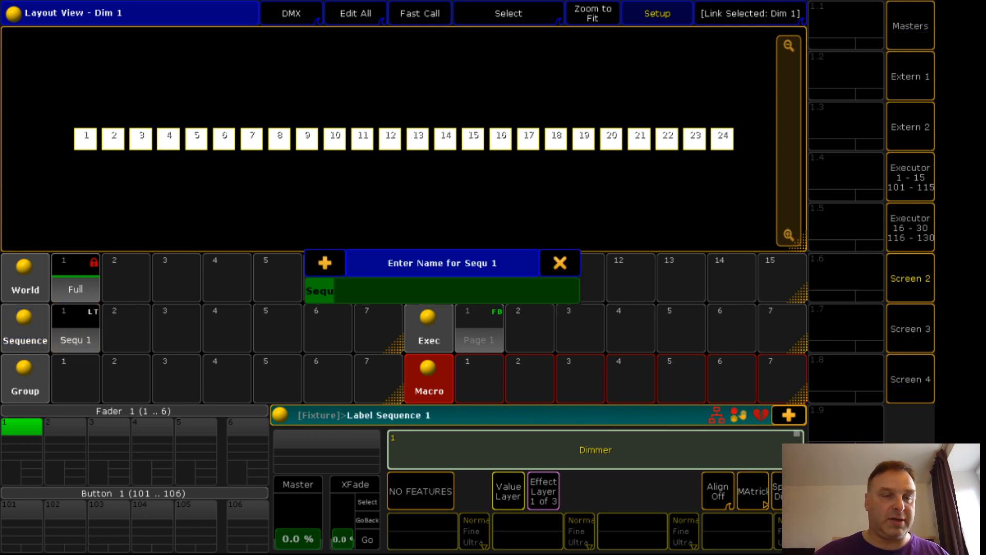
{"action": "type", "text": "d"}
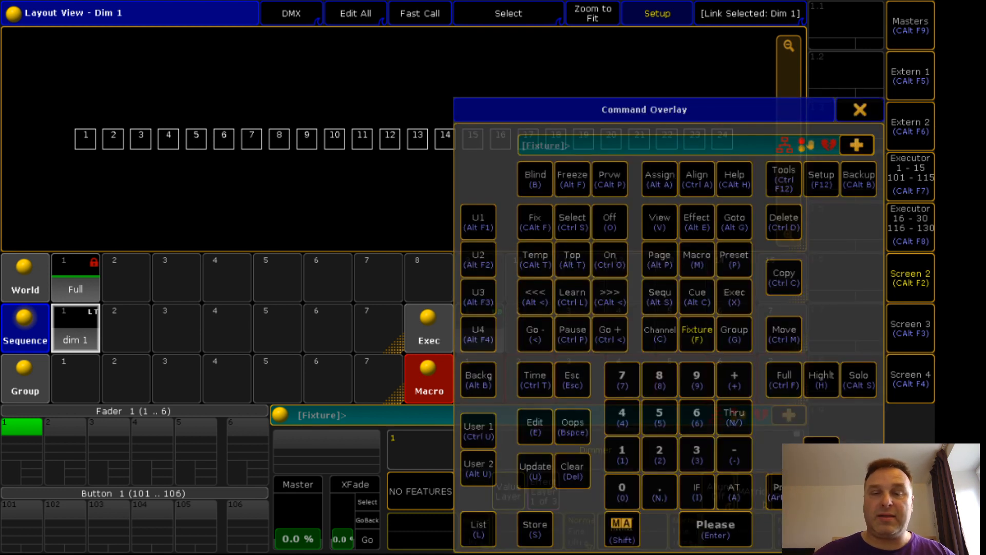
- Assign sequence dim 1 onto button executors 101–103
{"action": "left_click", "coordinate": [658, 179]}
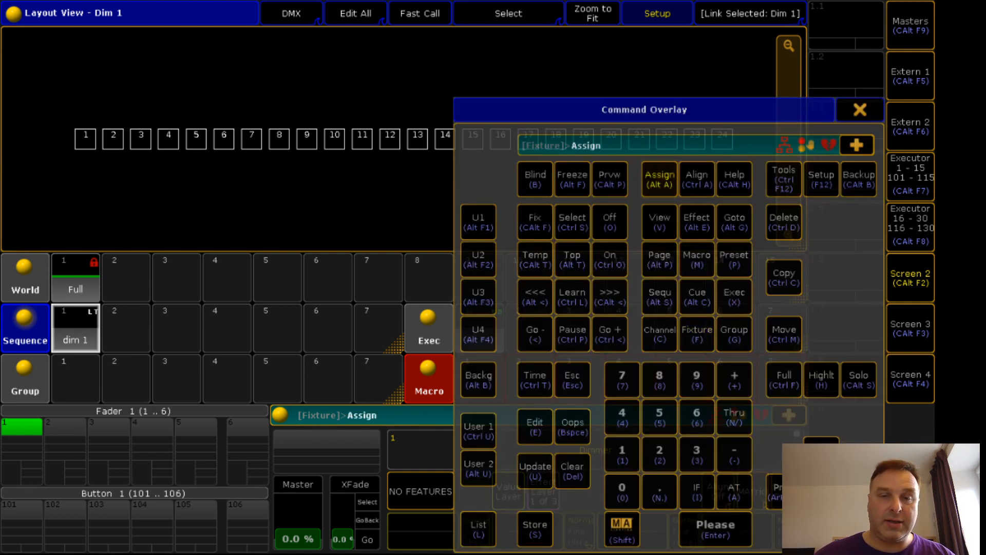
{"action": "left_click", "coordinate": [696, 336]}
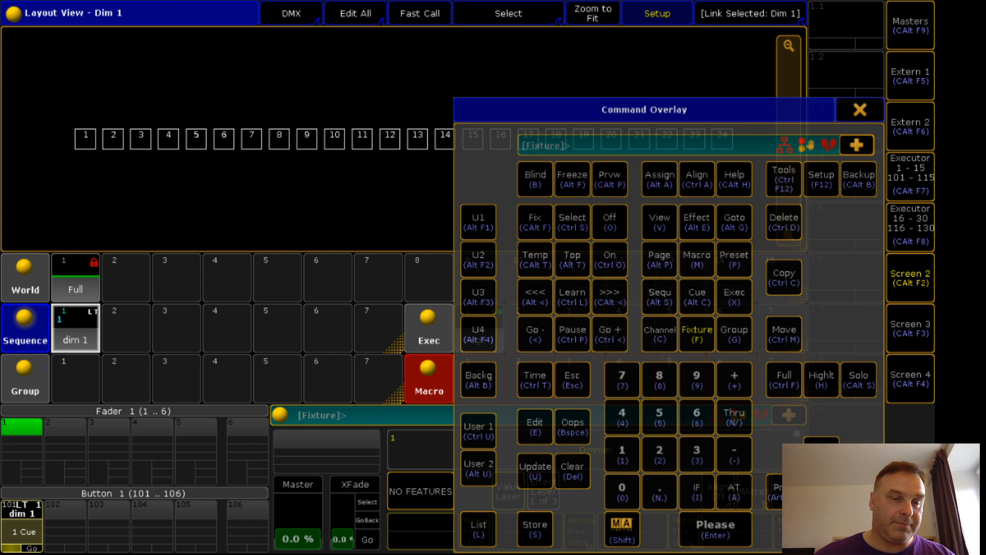
{"action": "left_click", "coordinate": [659, 179]}
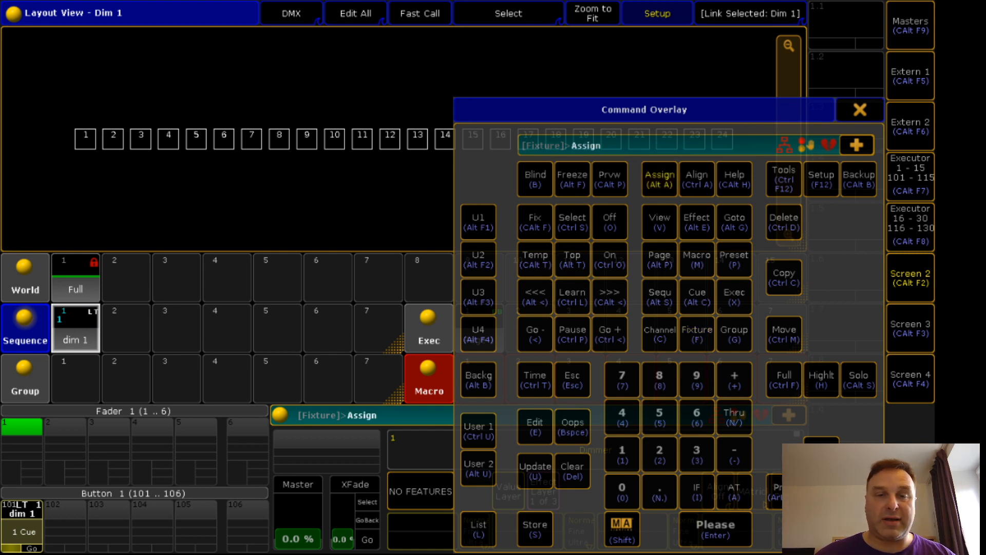
{"action": "left_click", "coordinate": [697, 337]}
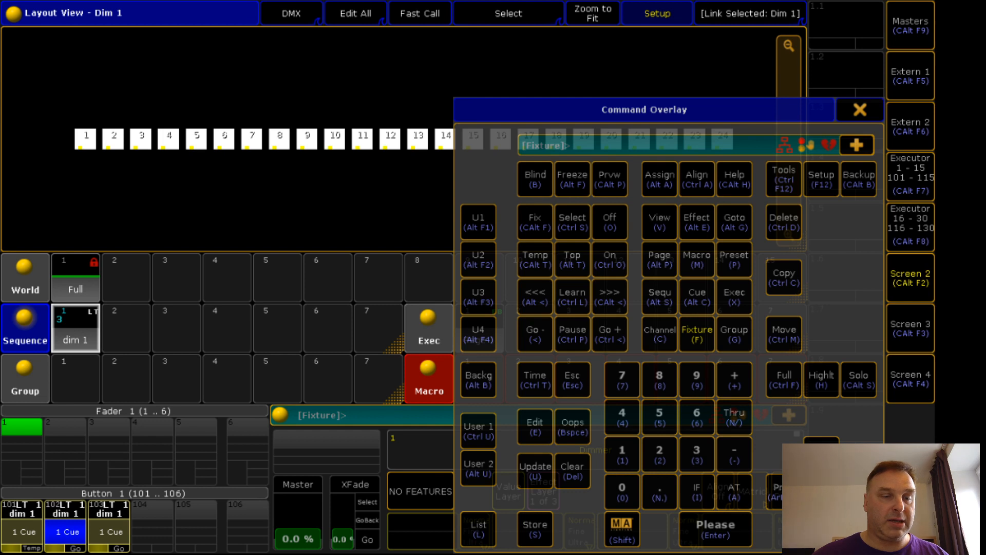
- Set each of those executors to the Temp button function and close the command overlay
{"action": "left_click", "coordinate": [659, 178]}
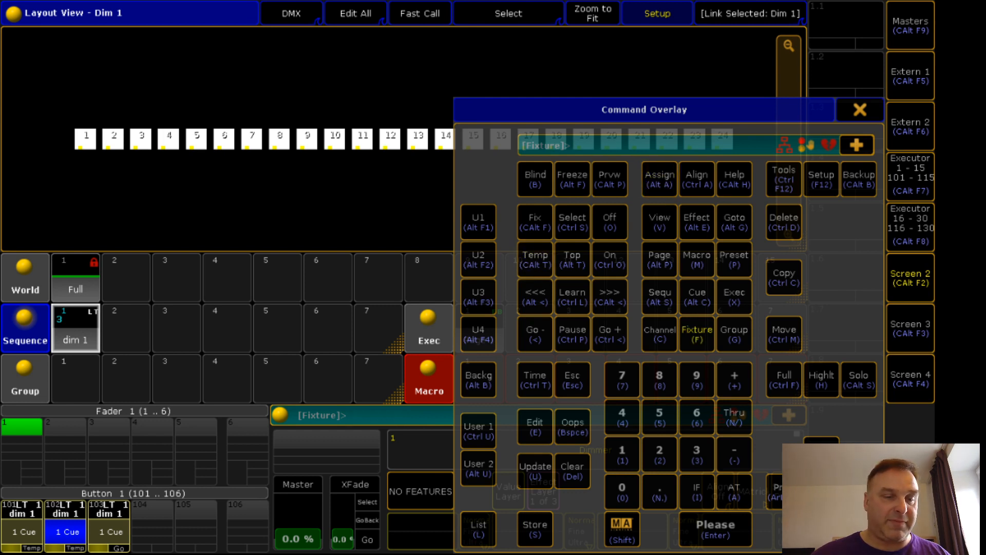
{"action": "left_click", "coordinate": [534, 259]}
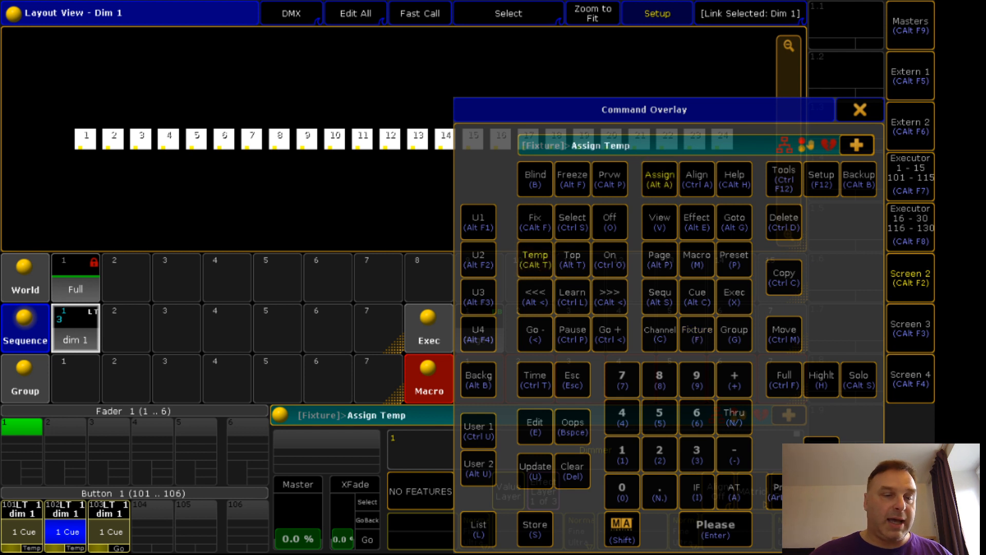
{"action": "left_click", "coordinate": [697, 336]}
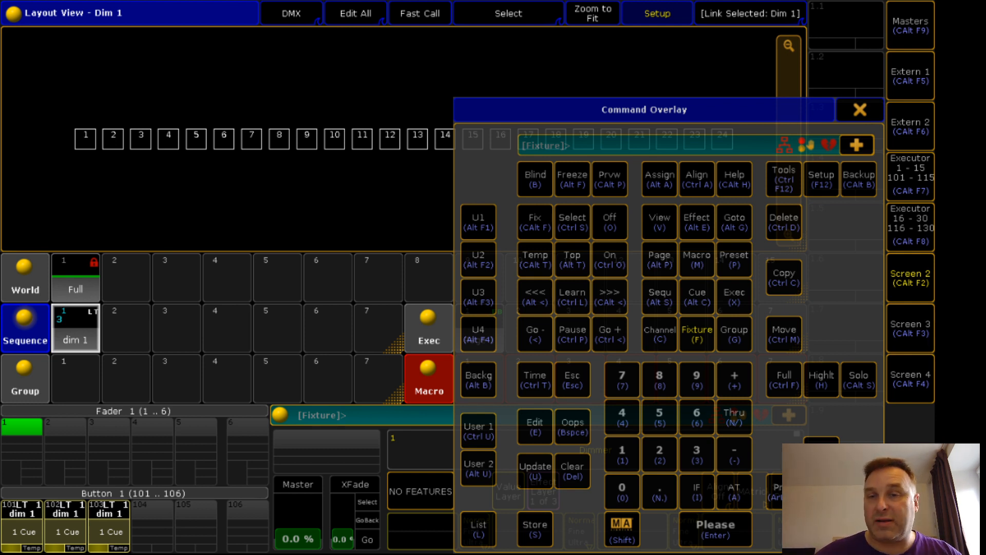
{"action": "left_click", "coordinate": [858, 109]}
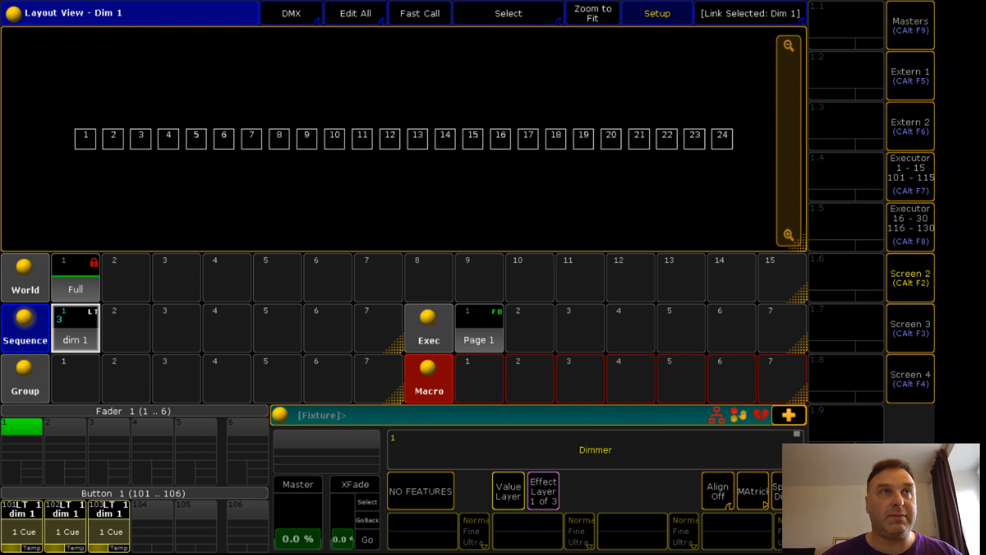
- Copy sequence 1 into slots 2 and 3 and label them 'dim 2' and 'dim 3'
{"action": "key", "text": "Delete"}
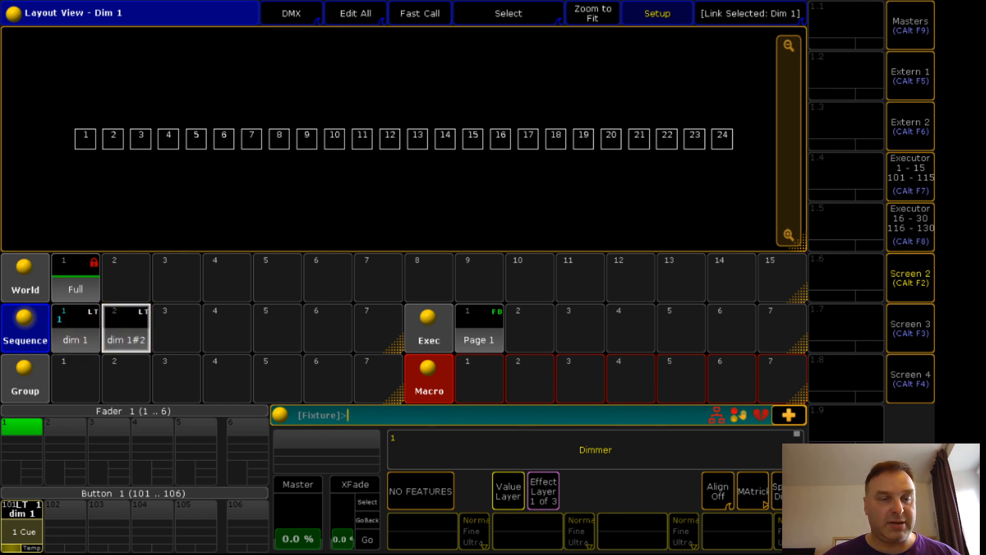
{"action": "left_click", "coordinate": [177, 327]}
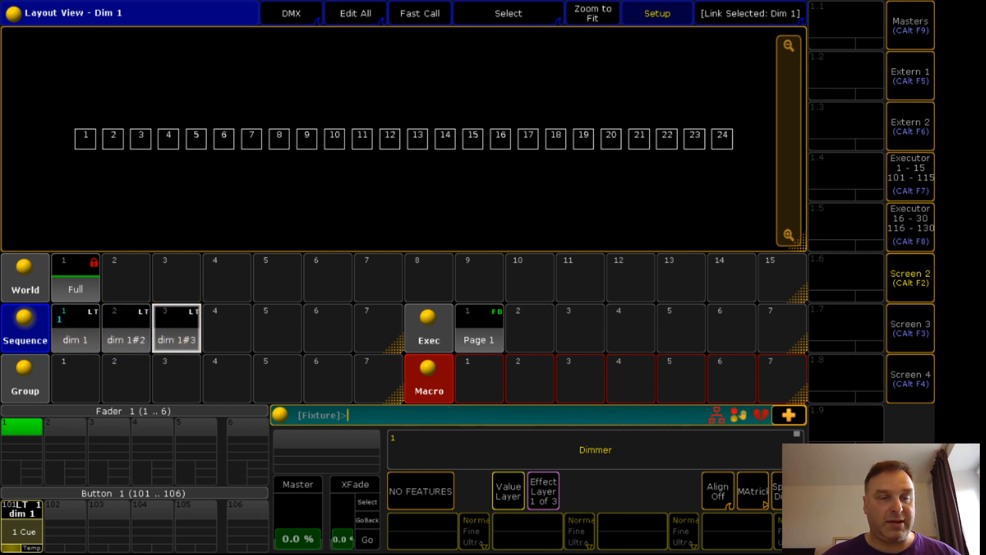
{"action": "double_click", "coordinate": [125, 329]}
{"action": "type", "text": "dim w"}
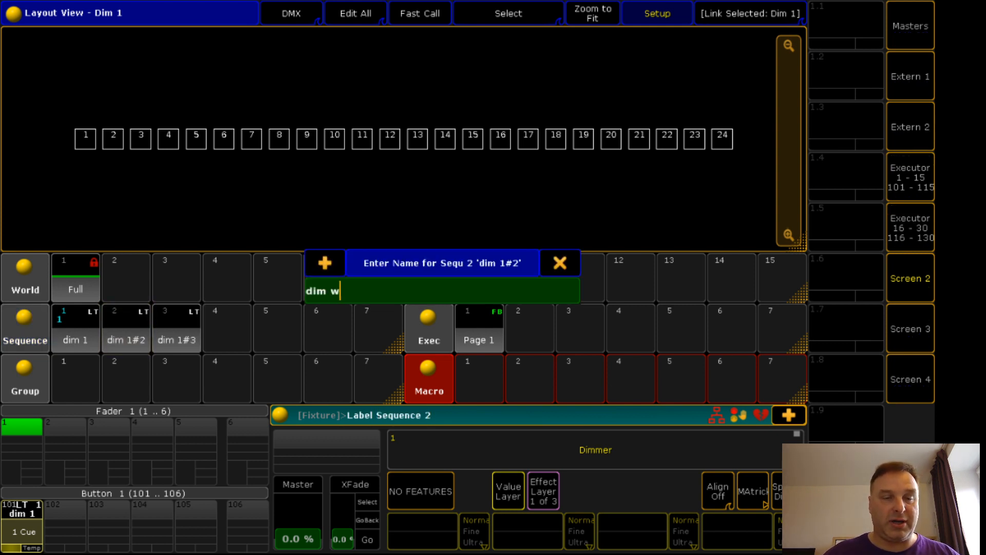
{"action": "key", "text": "backspace"}
{"action": "type", "text": "2"}
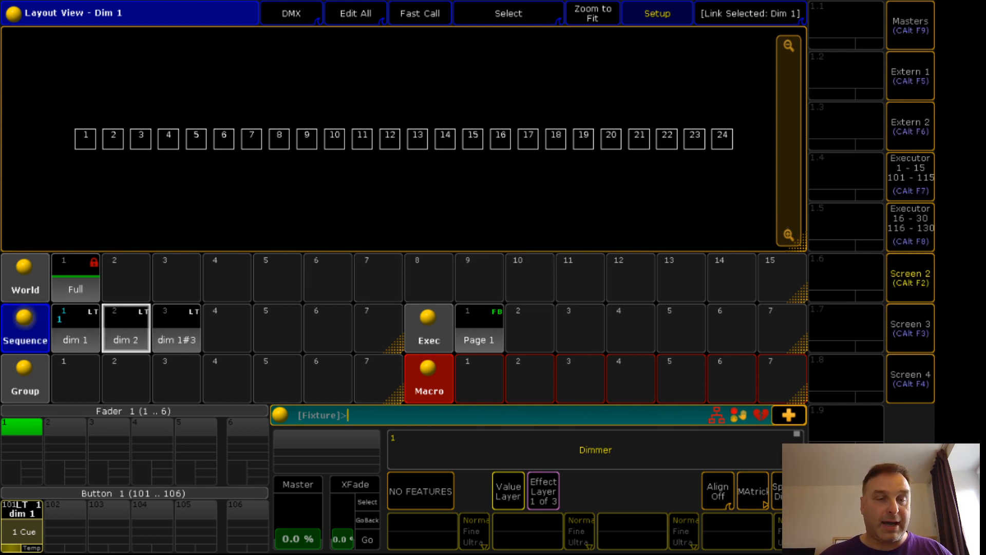
{"action": "double_click", "coordinate": [177, 340]}
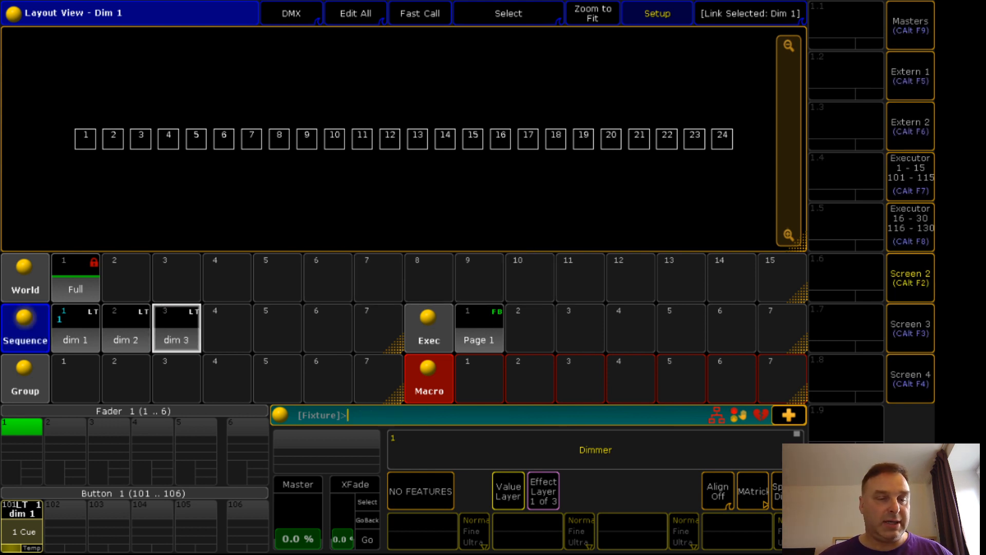
- Assign dim 2 to executor 102 and dim 3 to executor 103 as temp buttons
{"action": "left_click", "coordinate": [125, 328]}
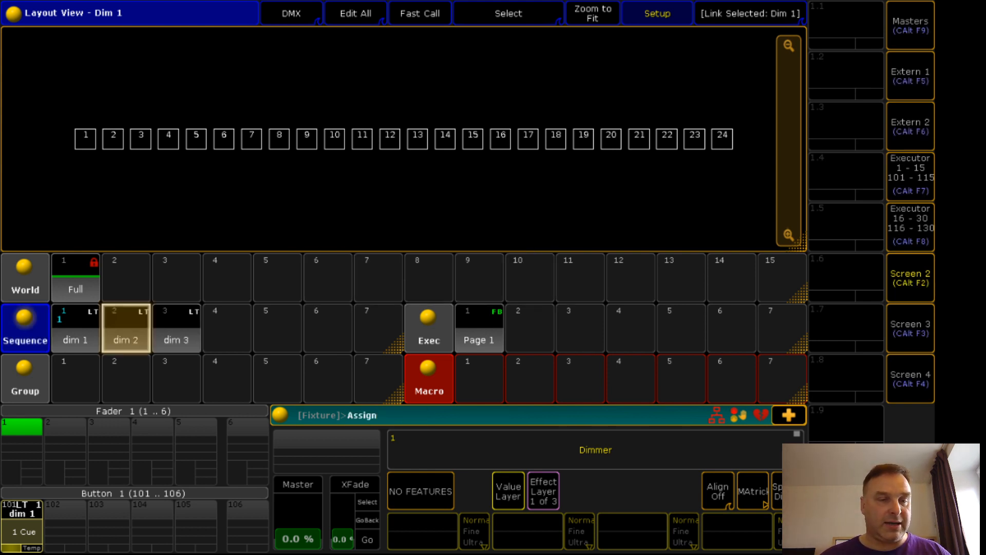
{"action": "left_click", "coordinate": [125, 327]}
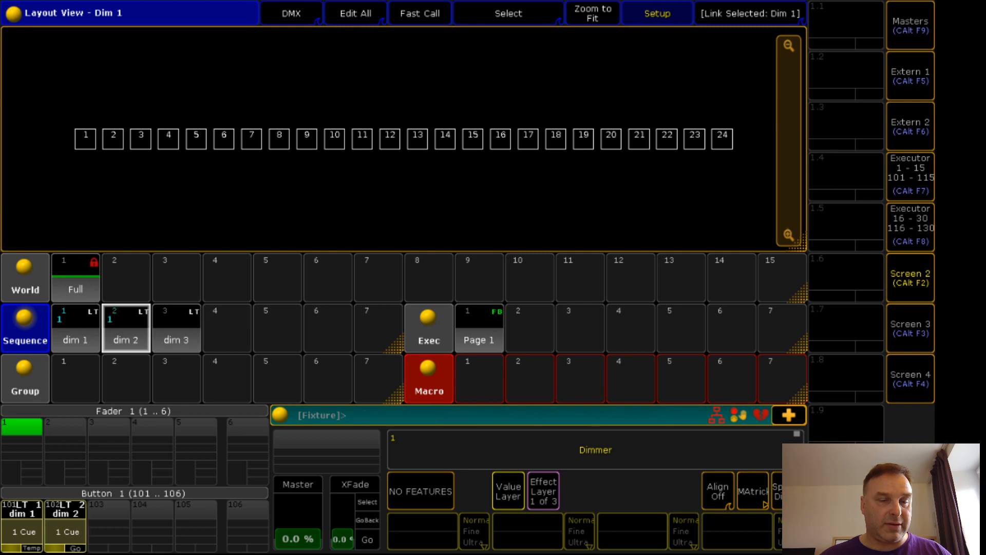
{"action": "left_click", "coordinate": [177, 328]}
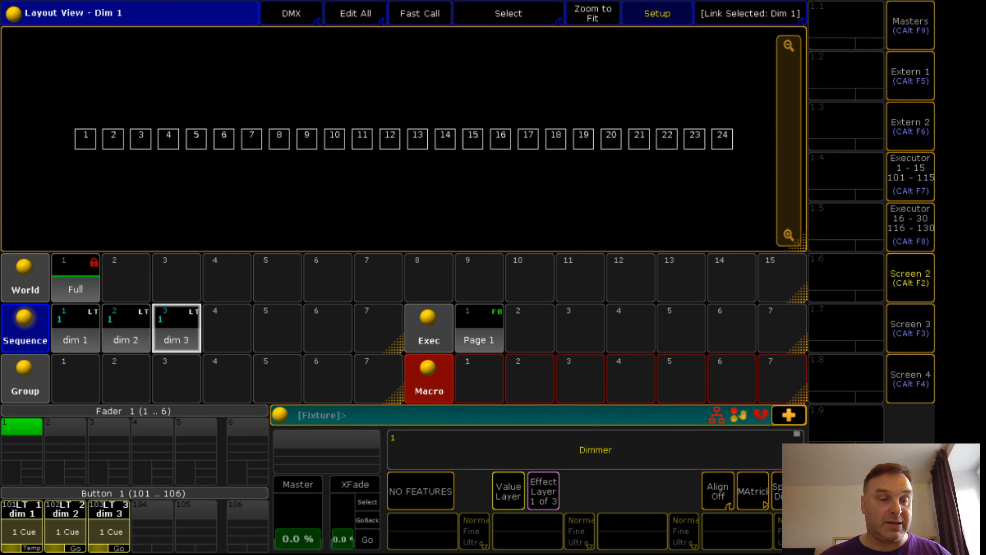
{"action": "left_click", "coordinate": [788, 415]}
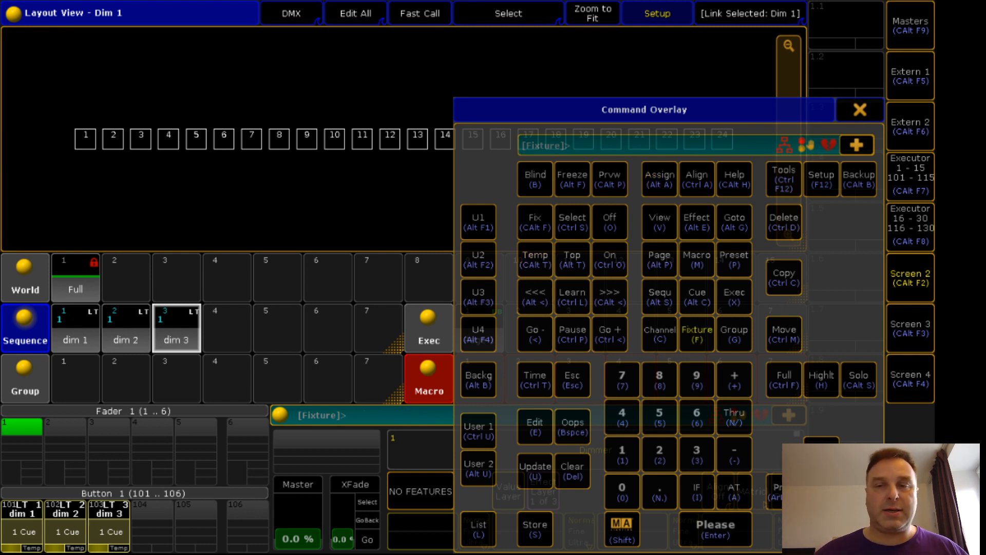
{"action": "left_click", "coordinate": [859, 110]}
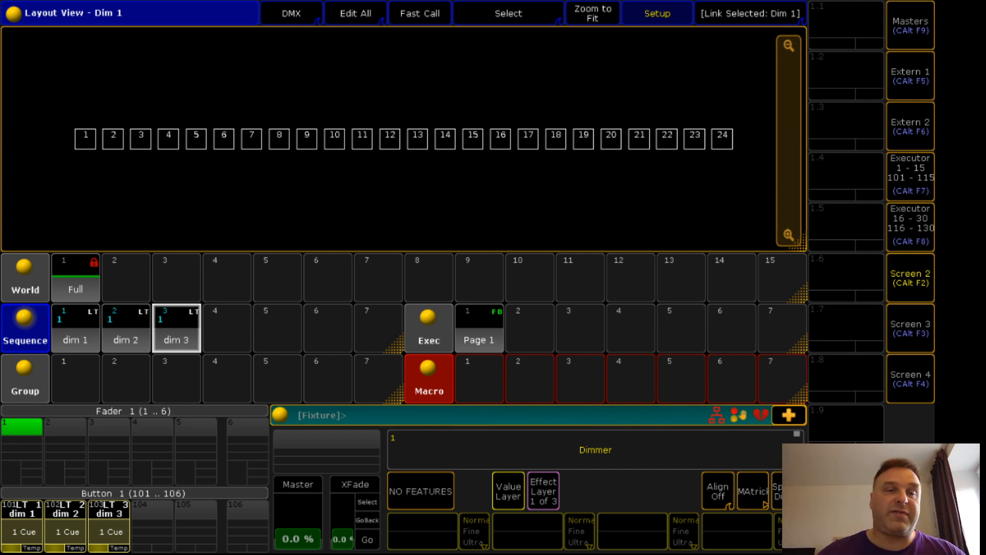
- Store fixtures 1–8 as world 3 and label the new worlds beam, spot and wash
{"action": "left_click_drag", "start_coordinate": [47, 94], "coordinate": [258, 177]}
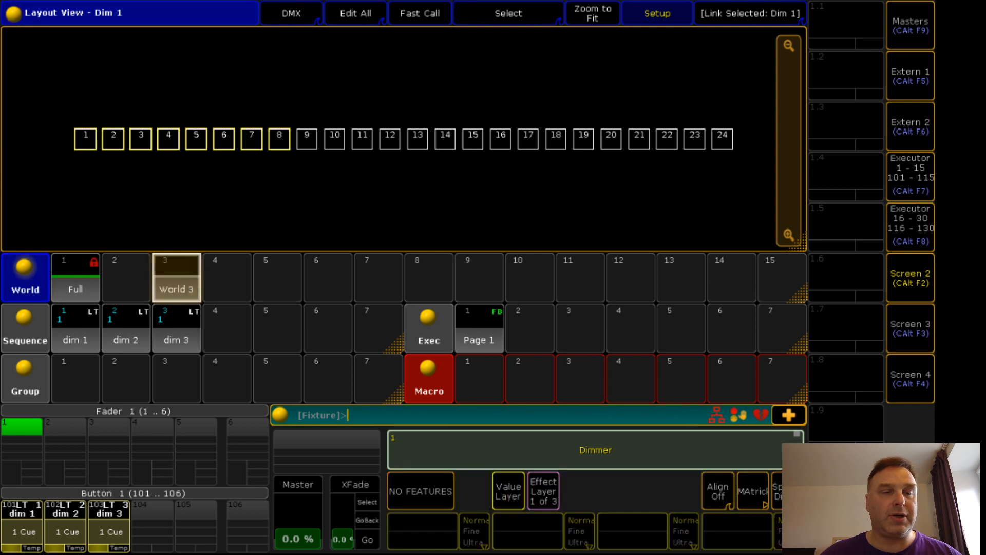
{"action": "double_click", "coordinate": [176, 277]}
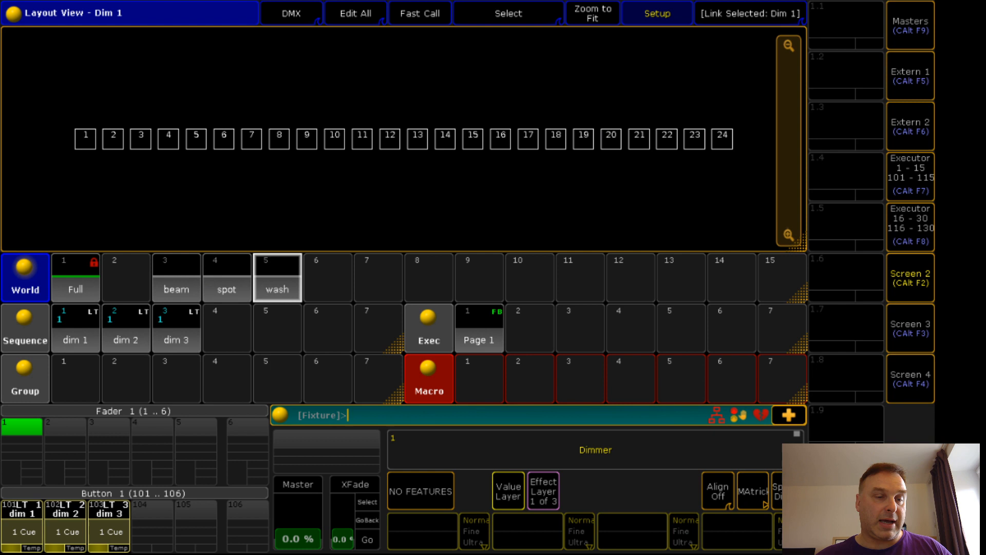
{"action": "type", "text": "Assign"}
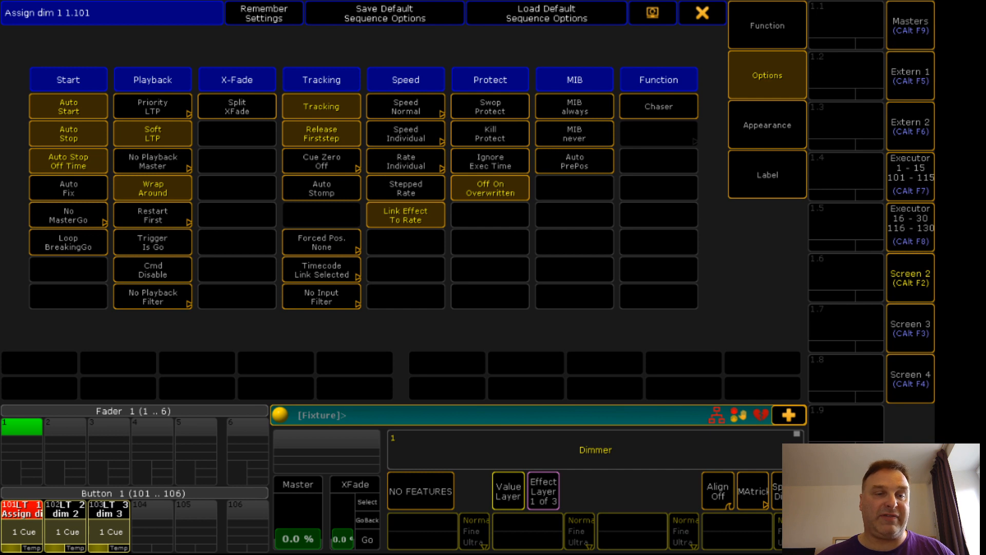
- Set executor 102's playback filter to World 4 spot, then bring up dim 3's executor settings
{"action": "left_click", "coordinate": [152, 296]}
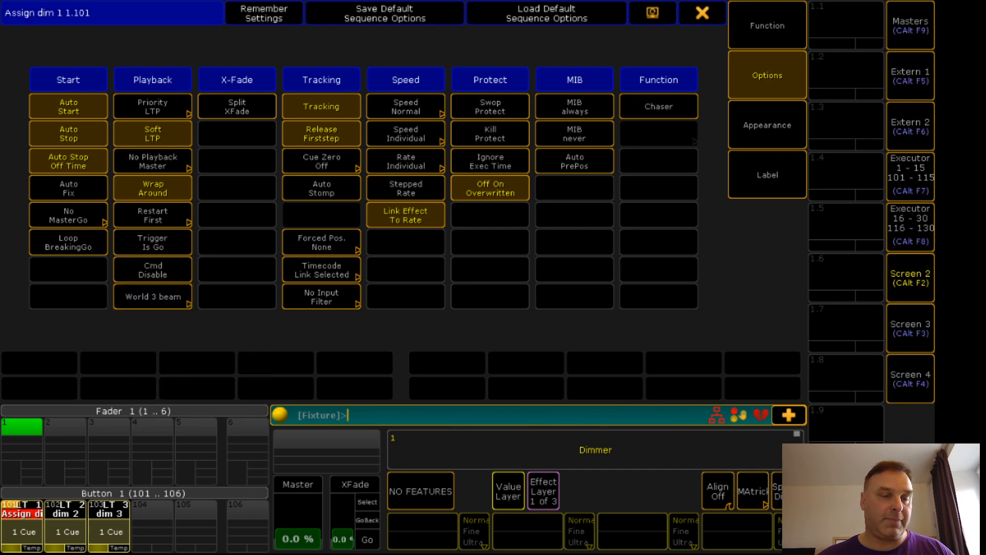
{"action": "left_click", "coordinate": [65, 515]}
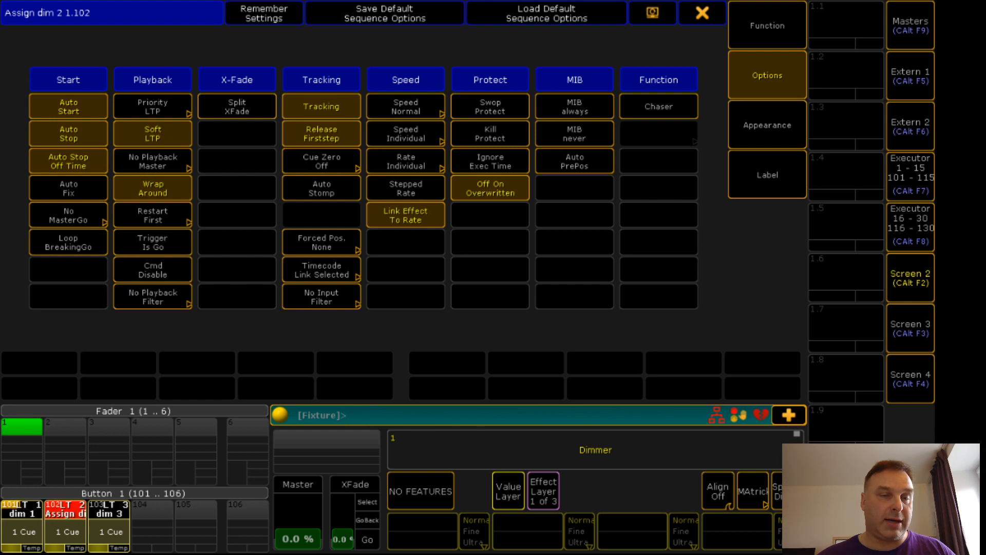
{"action": "left_click", "coordinate": [152, 296]}
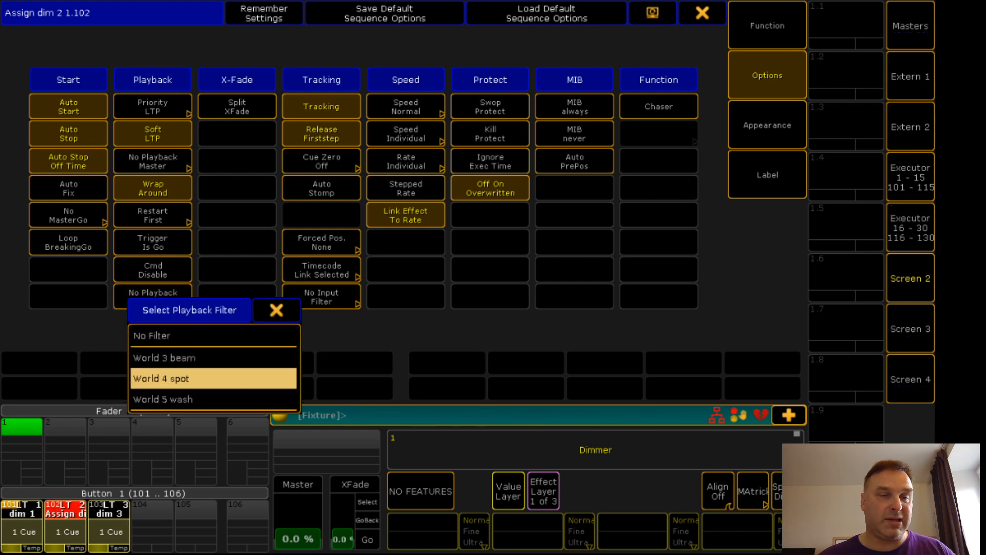
{"action": "left_click", "coordinate": [214, 378]}
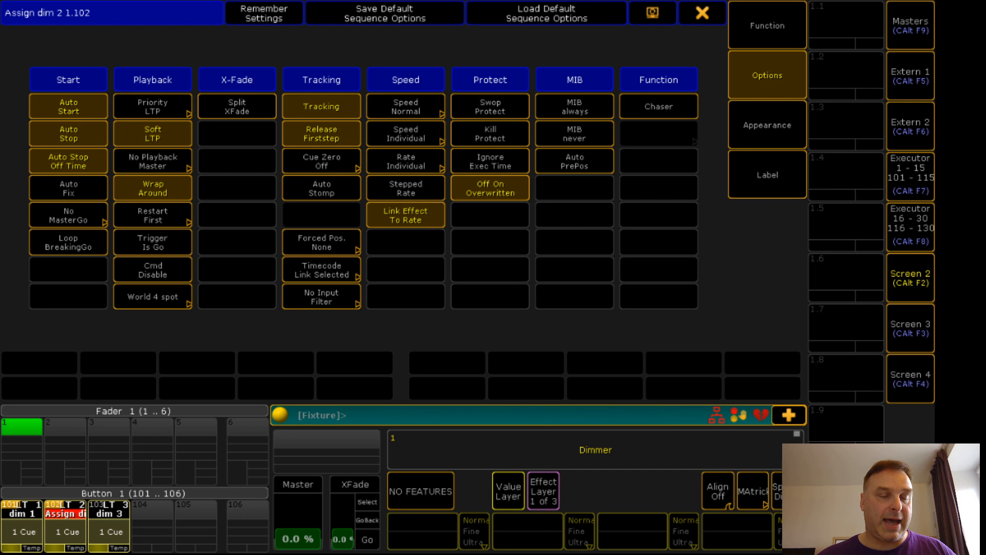
{"action": "type", "text": "Assign"}
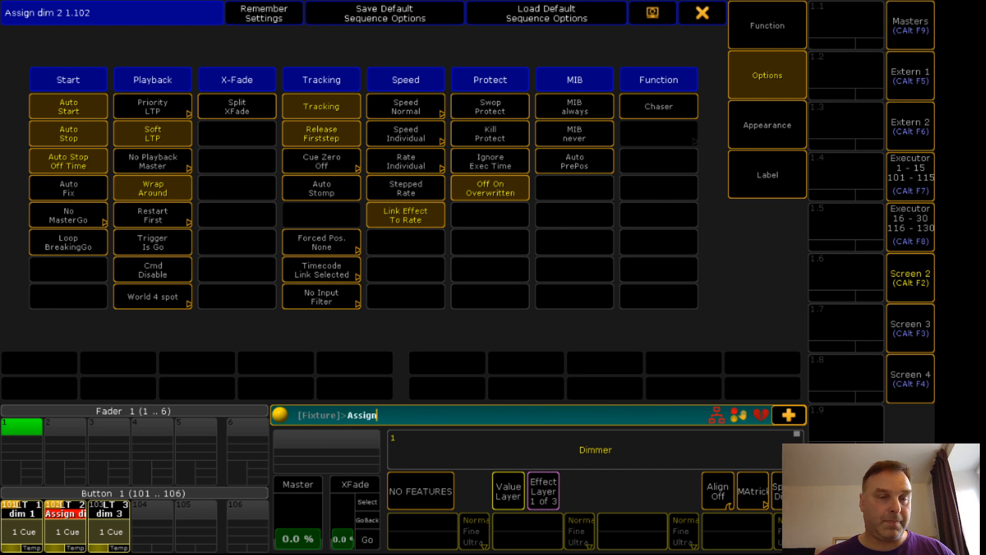
{"action": "left_click", "coordinate": [152, 297]}
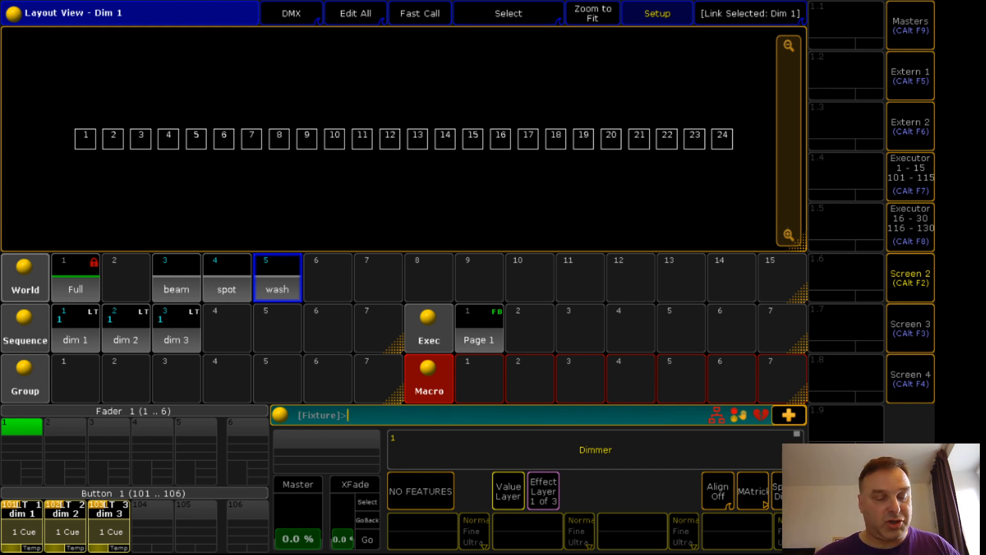
{"action": "type", "text": "Assign"}
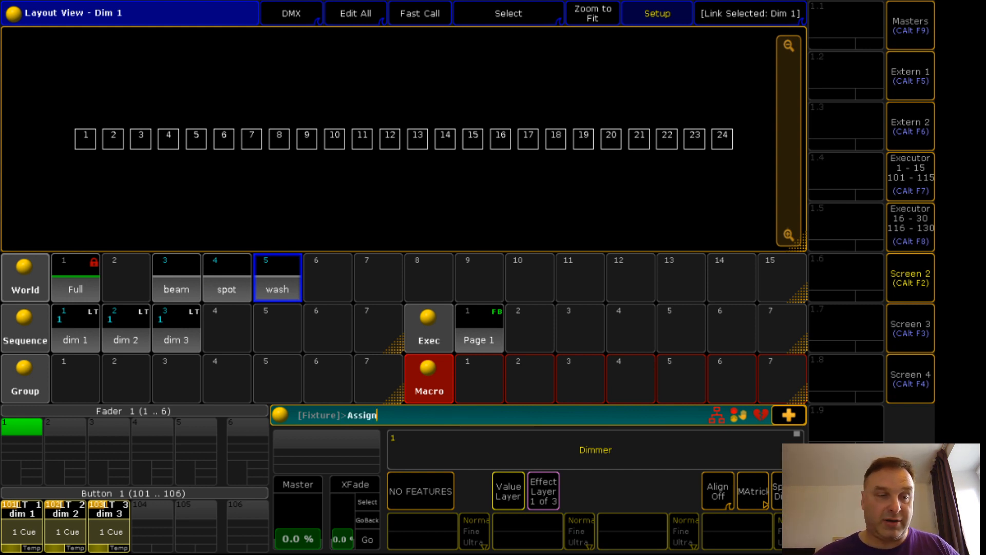
{"action": "left_click", "coordinate": [74, 328]}
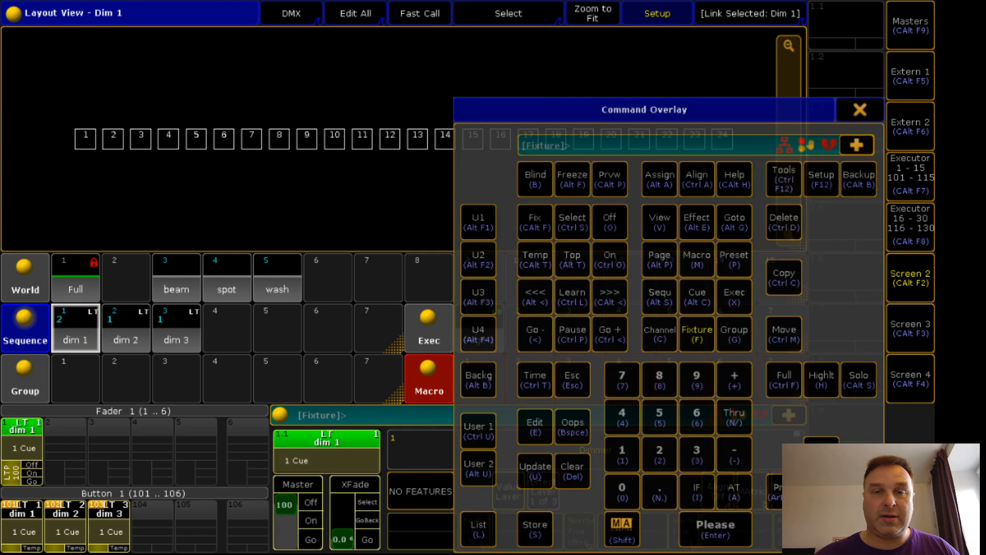
{"action": "left_click", "coordinate": [534, 259]}
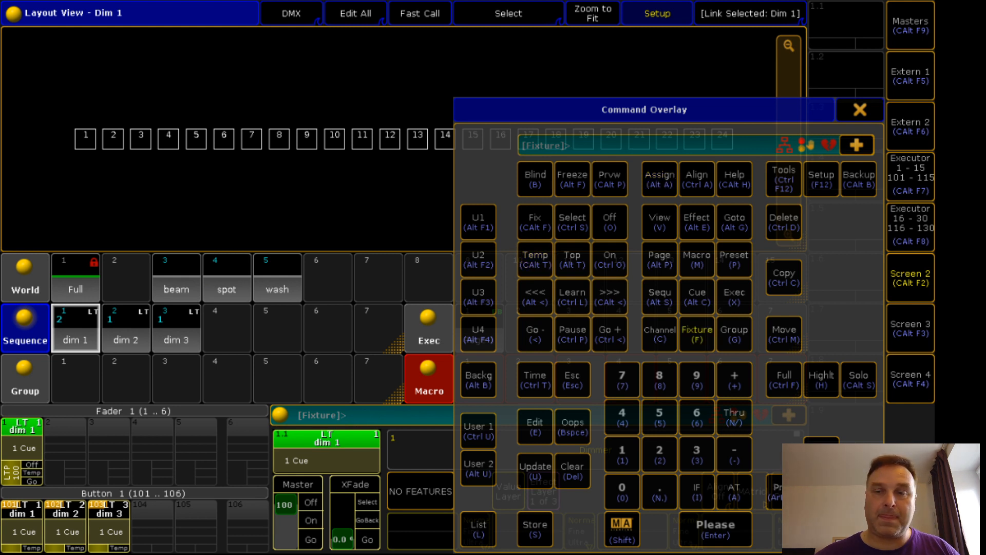
{"action": "left_click", "coordinate": [859, 109]}
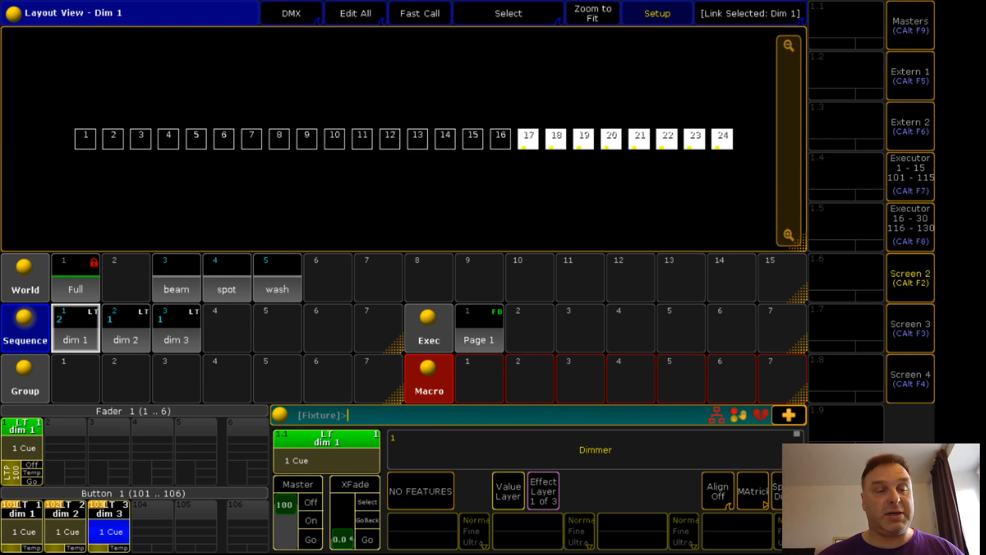
{"action": "type", "text": "Delete"}
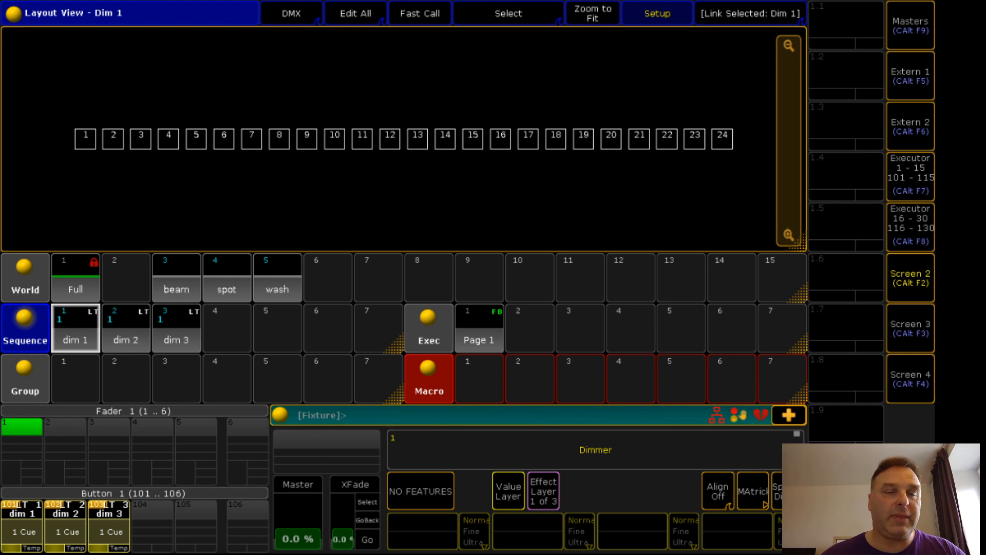
{"action": "left_click", "coordinate": [346, 415]}
{"action": "type", "text": "full"}
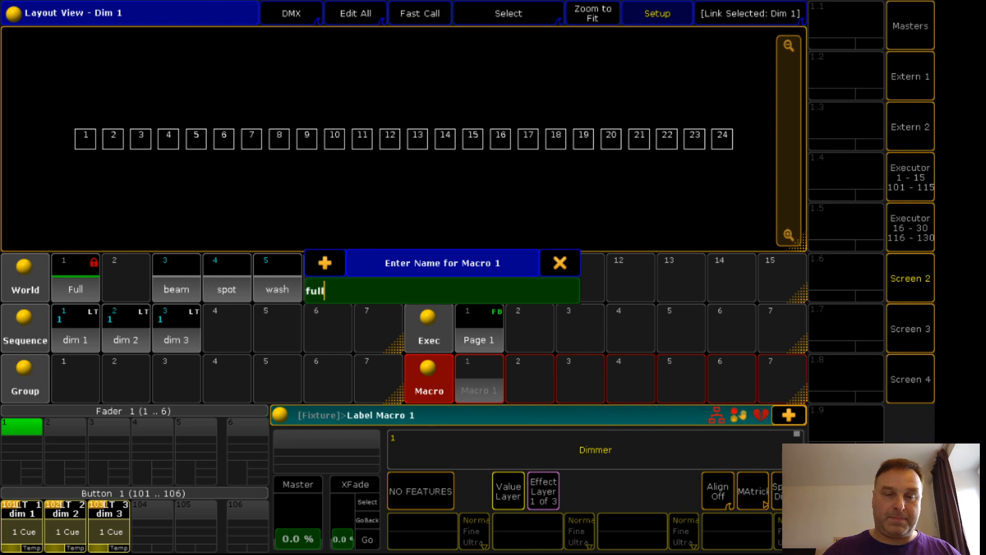
- Confirm the label 'full' for Macro 1
{"action": "key", "text": "Return"}
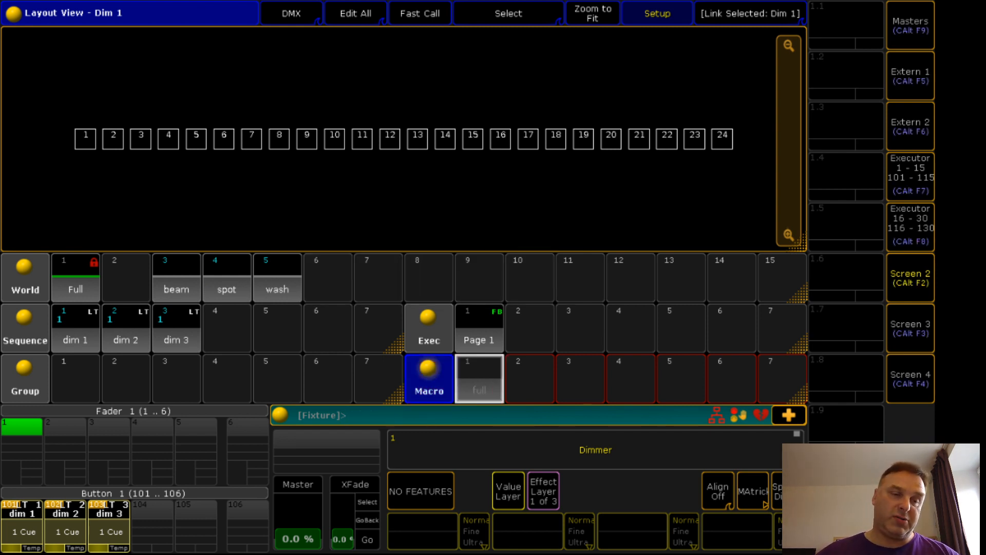
- Enter the macro line: as wo "full" at ex *."dim *" in the full macro's editor
{"action": "type", "text": "Edit"}
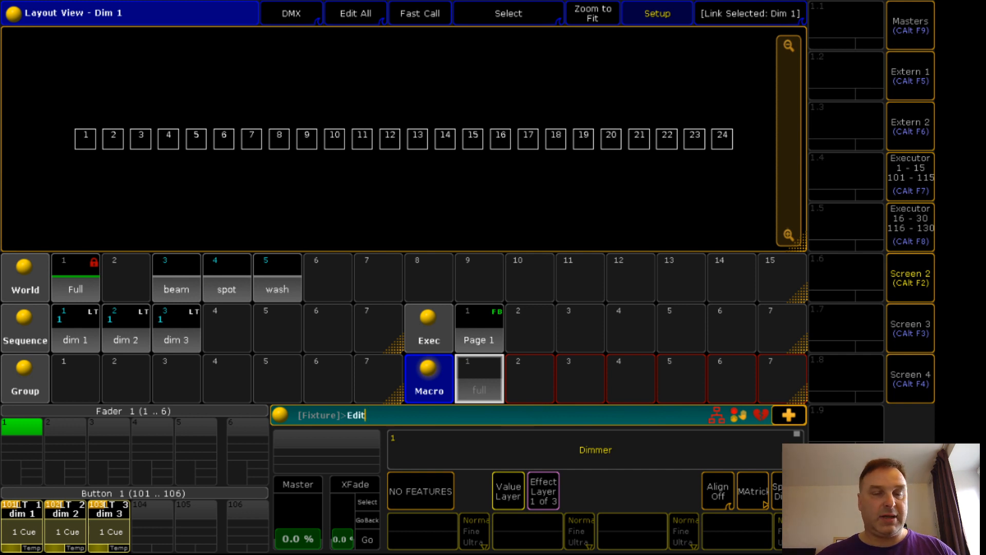
{"action": "double_click", "coordinate": [479, 374]}
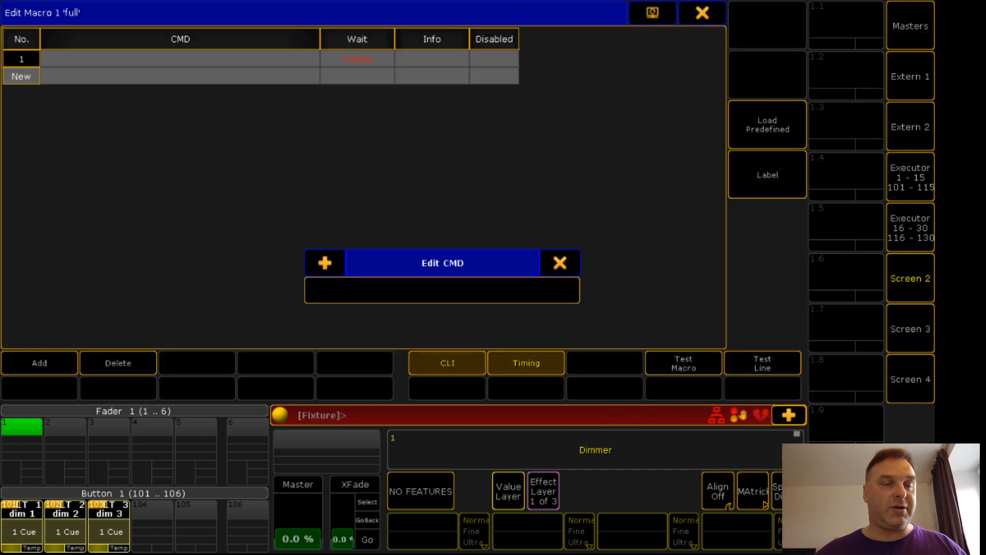
{"action": "type", "text": "as"}
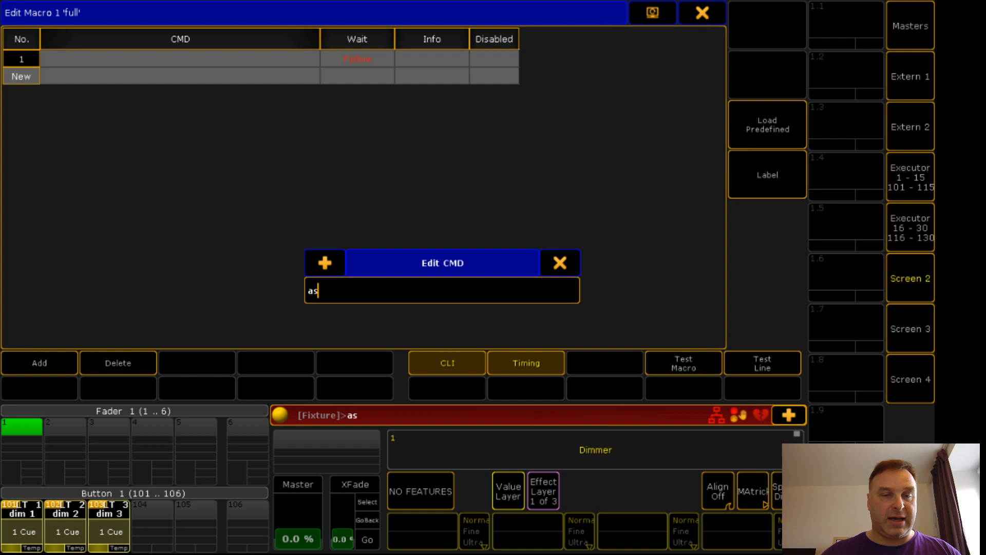
{"action": "type", "text": "wo \""}
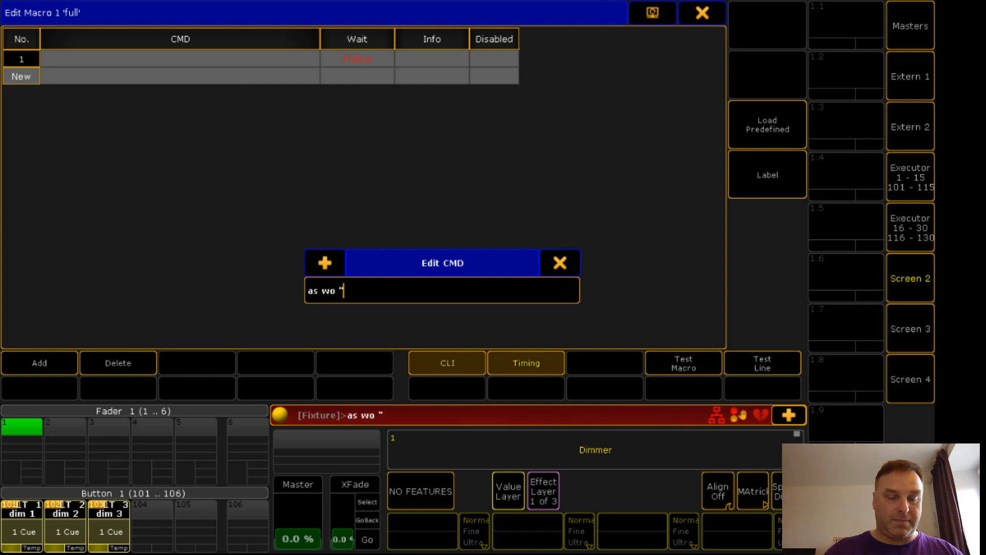
{"action": "type", "text": "full\" at"}
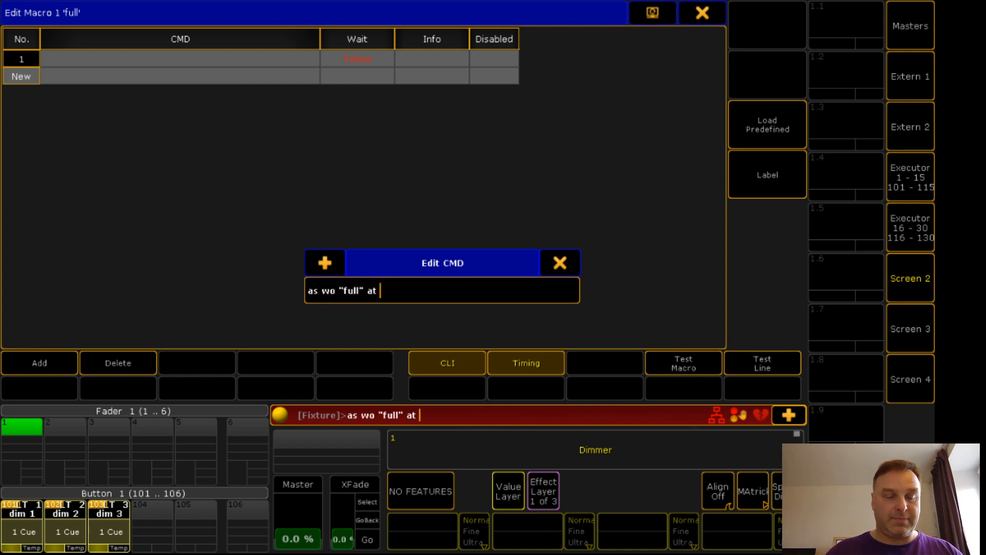
{"action": "type", "text": "ex \""}
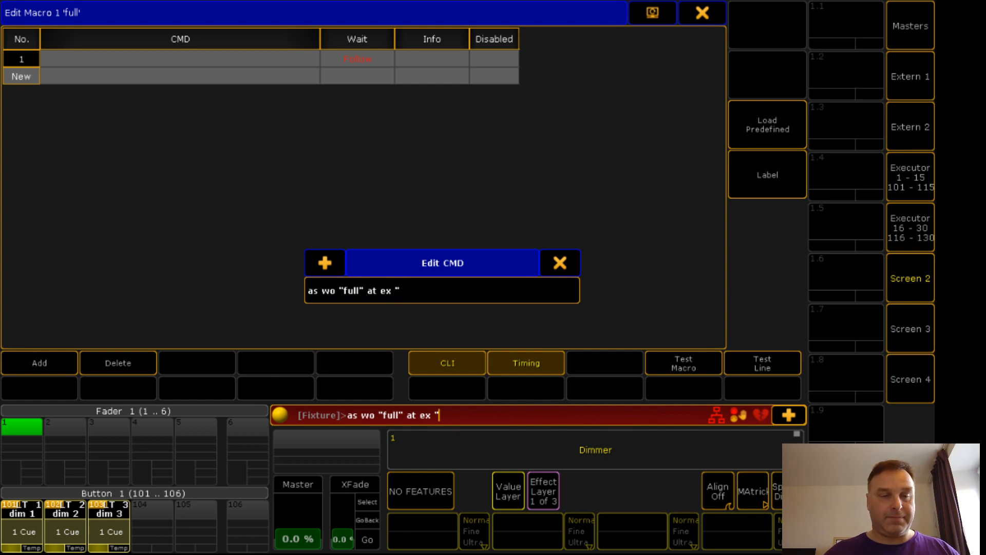
{"action": "type", "text": "dim"}
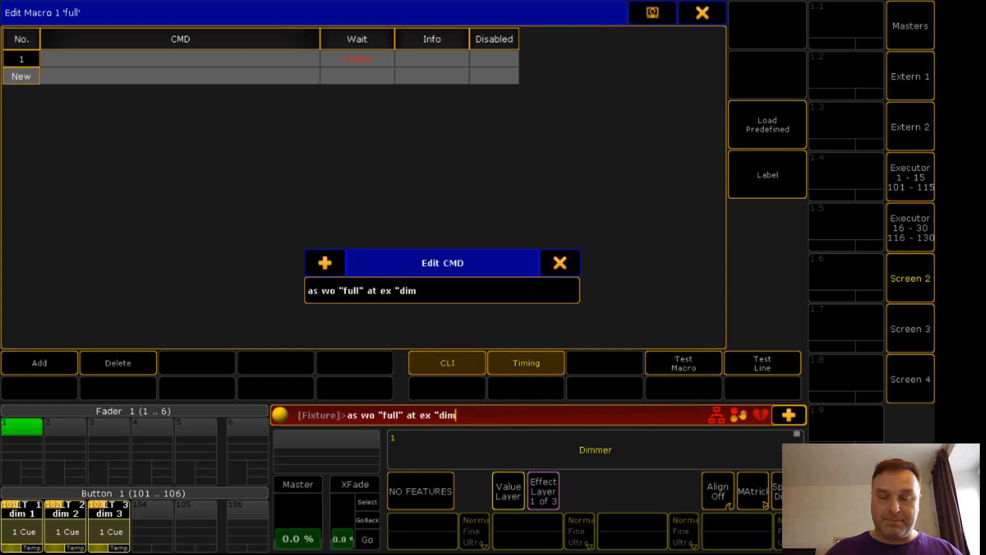
{"action": "type", "text": "*\""}
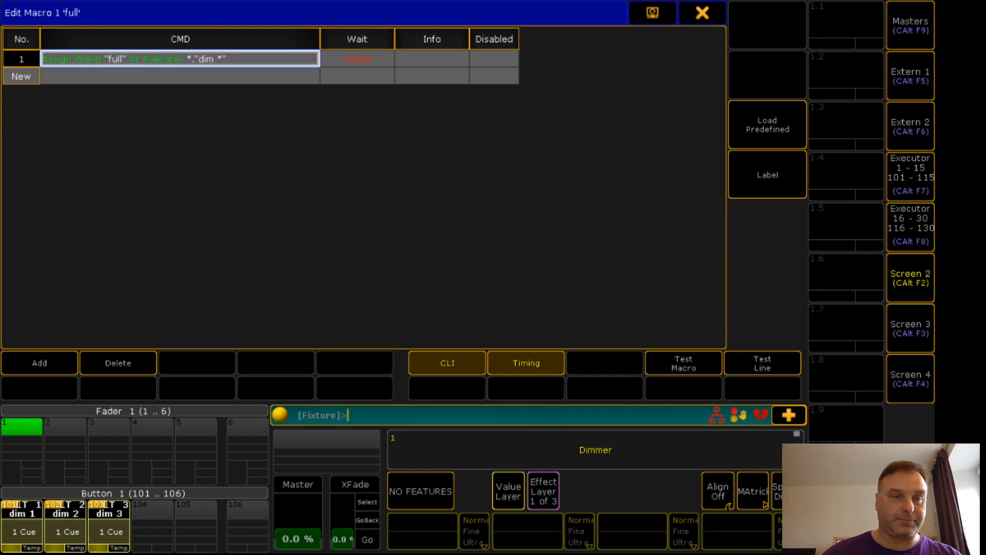
- Close the Edit Macro window and create an empty Macro 2 in the pool
{"action": "left_click", "coordinate": [703, 12]}
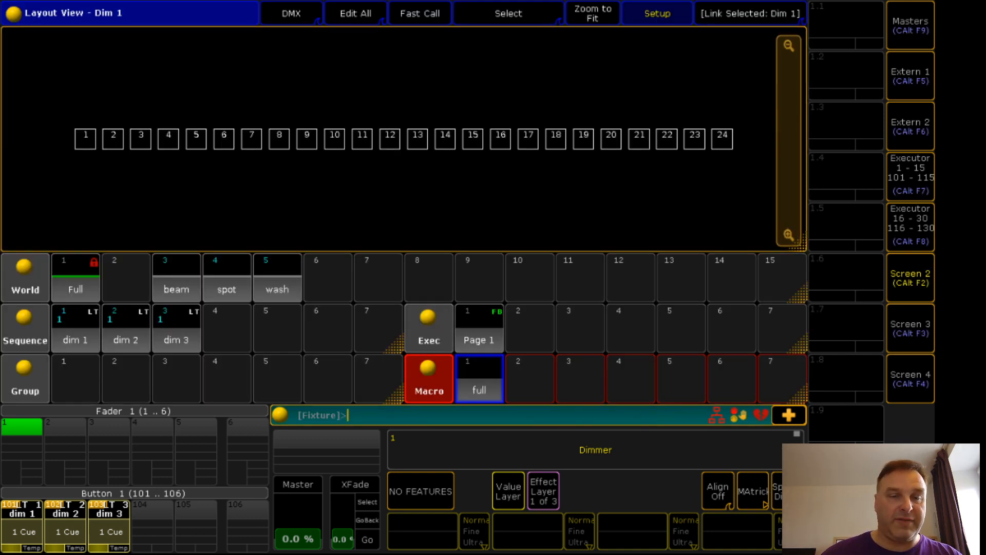
{"action": "left_click", "coordinate": [429, 379]}
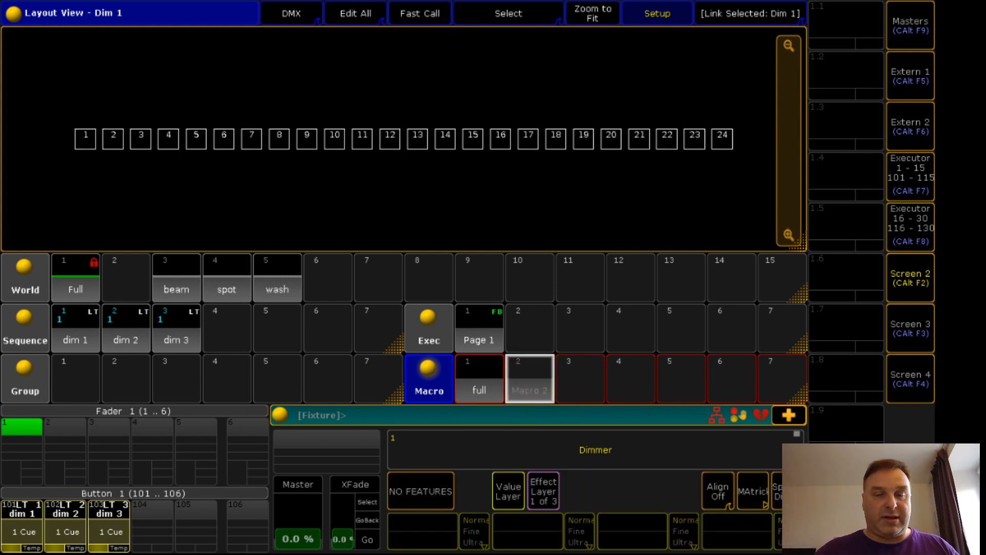
- Name macro 2 'b-s-w' and open it in the Edit Macro window
{"action": "double_click", "coordinate": [529, 378]}
{"action": "type", "text": "b-s-"}
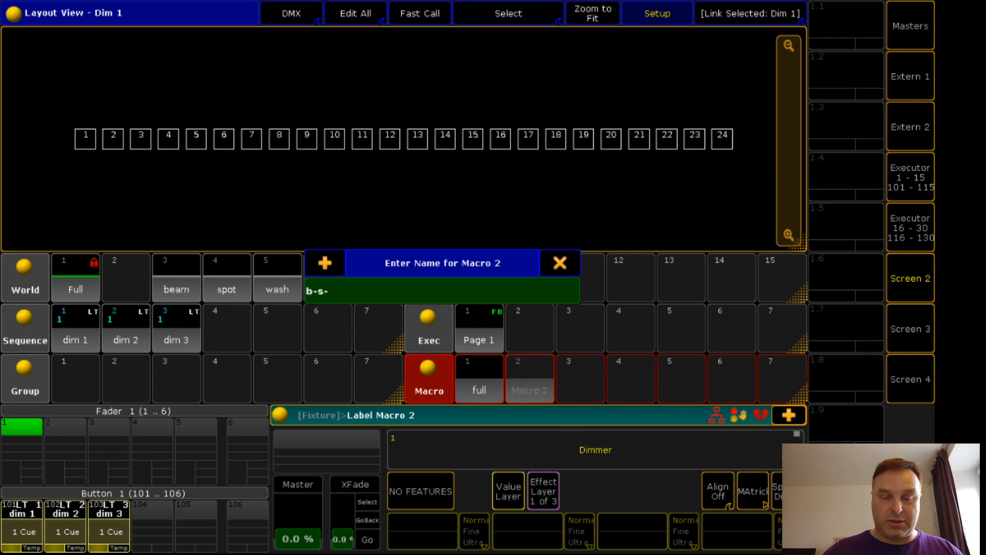
{"action": "left_click", "coordinate": [558, 263]}
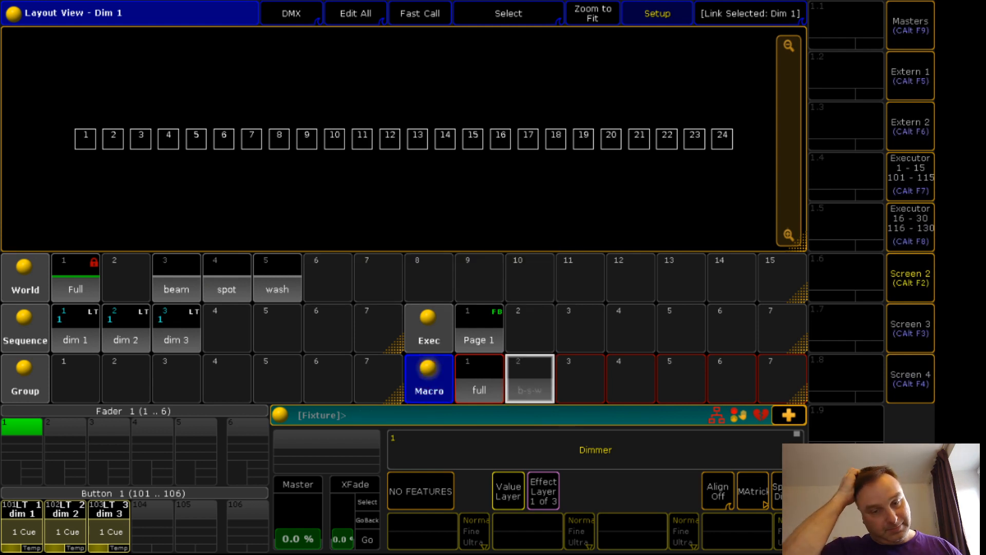
{"action": "double_click", "coordinate": [529, 378]}
{"action": "type", "text": "as"}
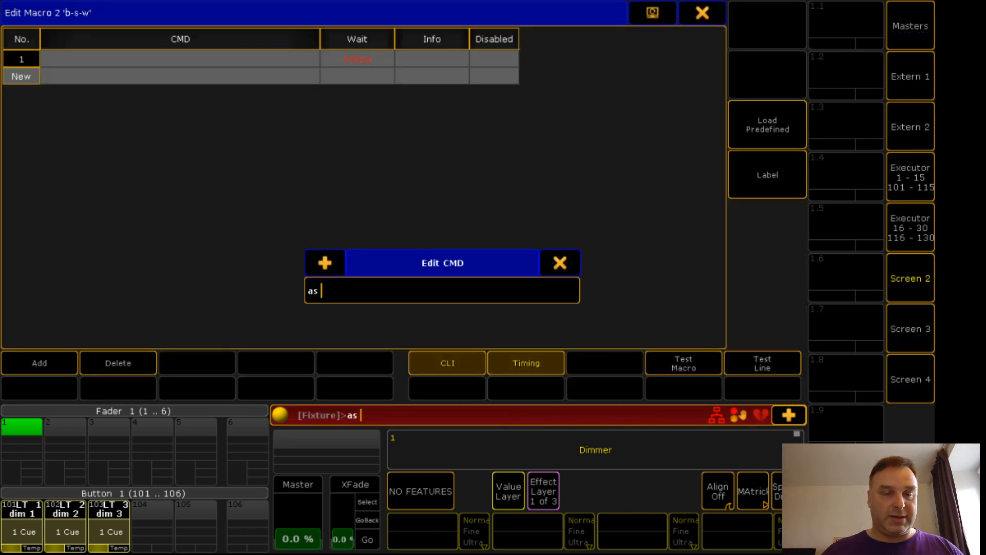
- Write line 1: as wo "beam" at ex *."dim 1"
{"action": "type", "text": "wo \""}
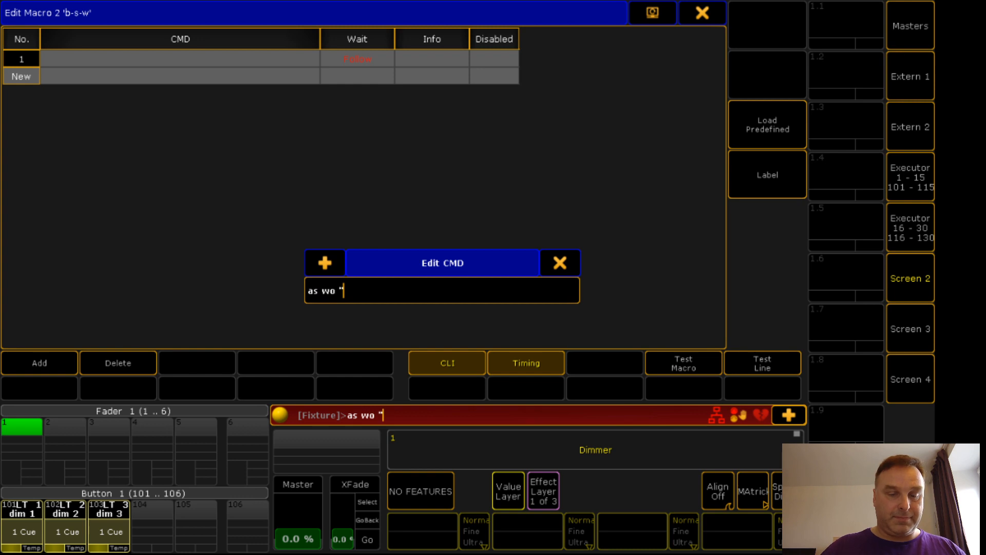
{"action": "type", "text": "beam"}
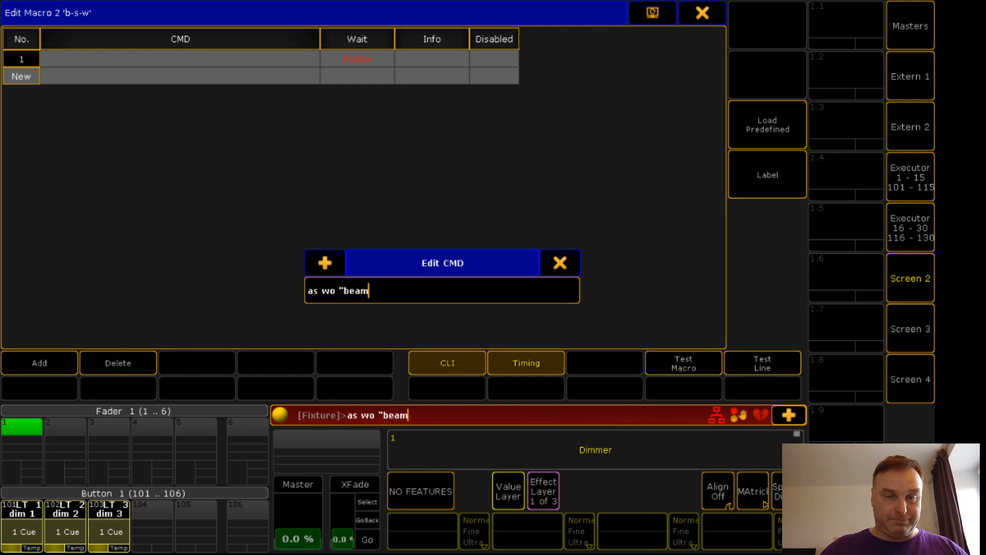
{"action": "type", "text": "at e"}
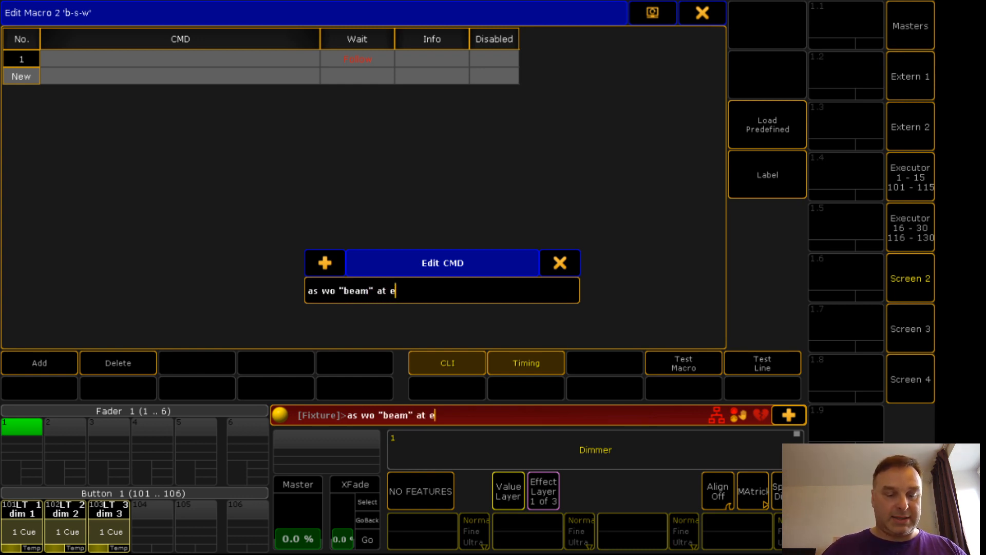
{"action": "type", "text": "x *"}
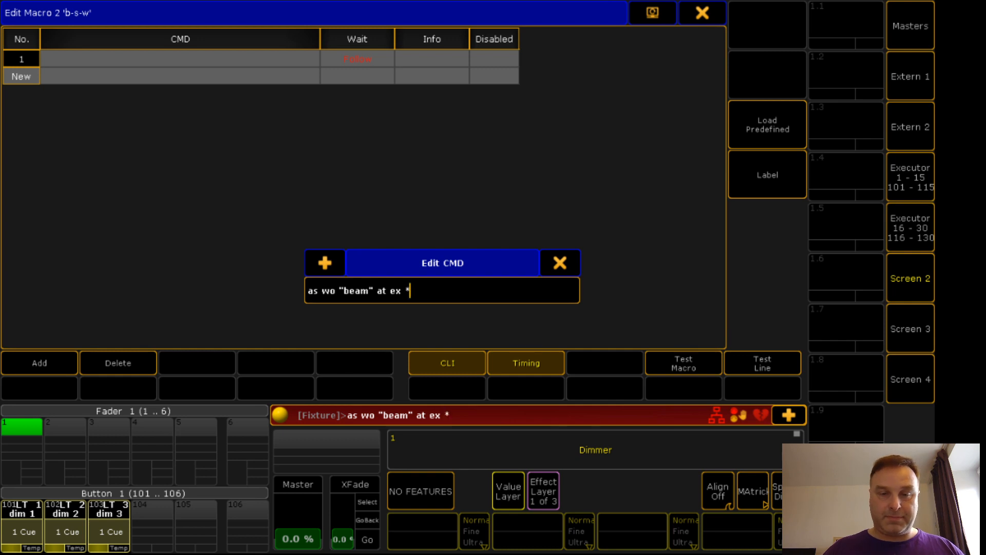
{"action": "type", "text": ".\""}
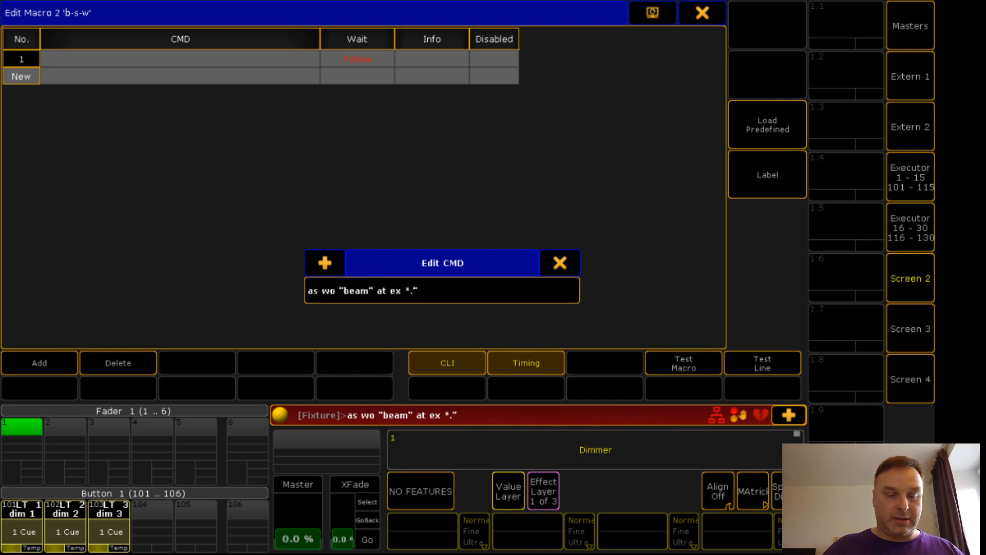
{"action": "type", "text": "dim 1\""}
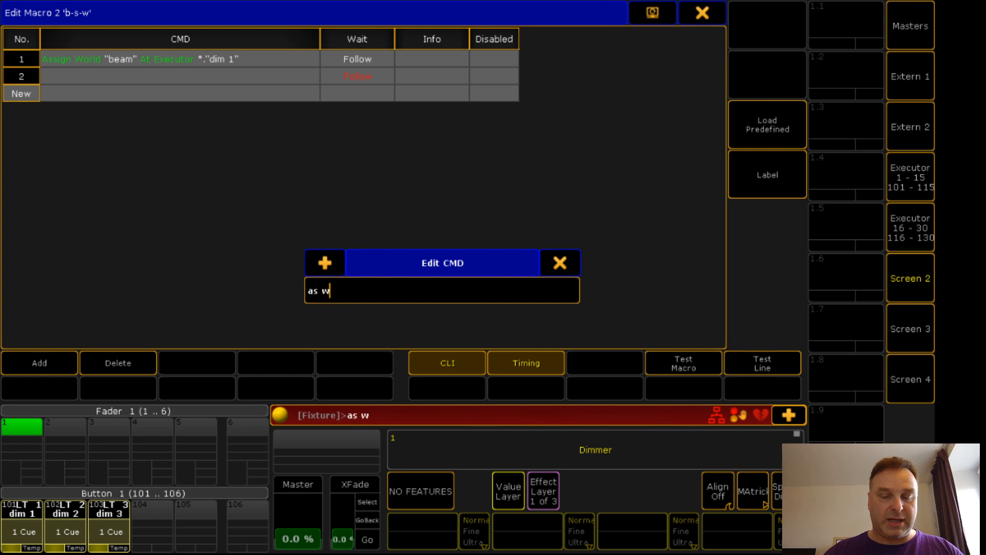
- Write lines 2 and 3 assigning world spot to dim 2 and world wash to dim 3
{"action": "type", "text": "o \"spot\""}
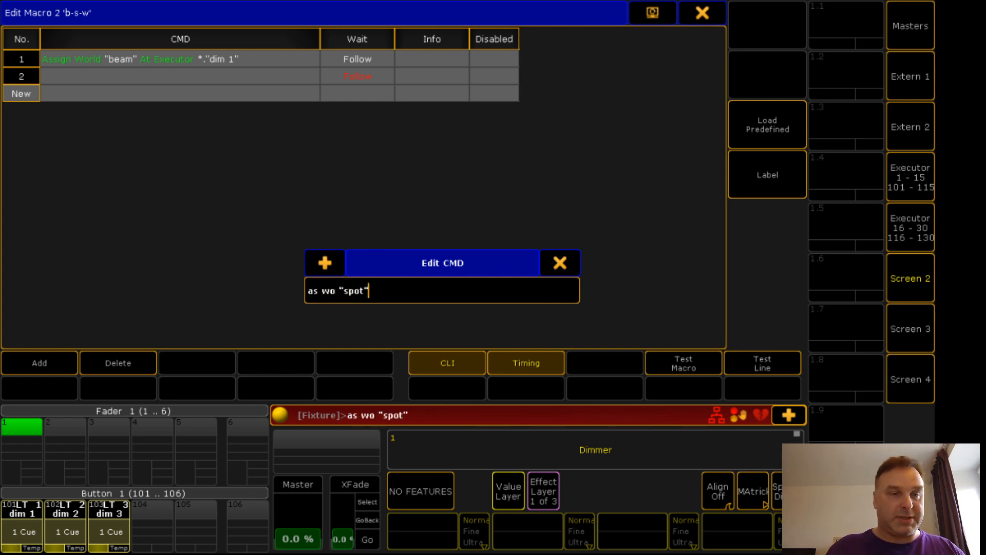
{"action": "type", "text": "at exc"}
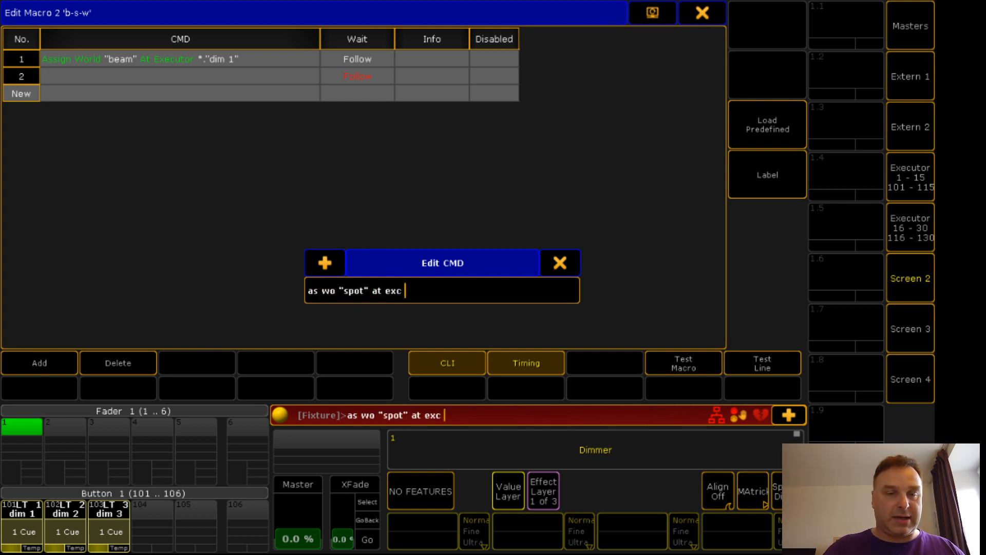
{"action": "type", "text": "*"}
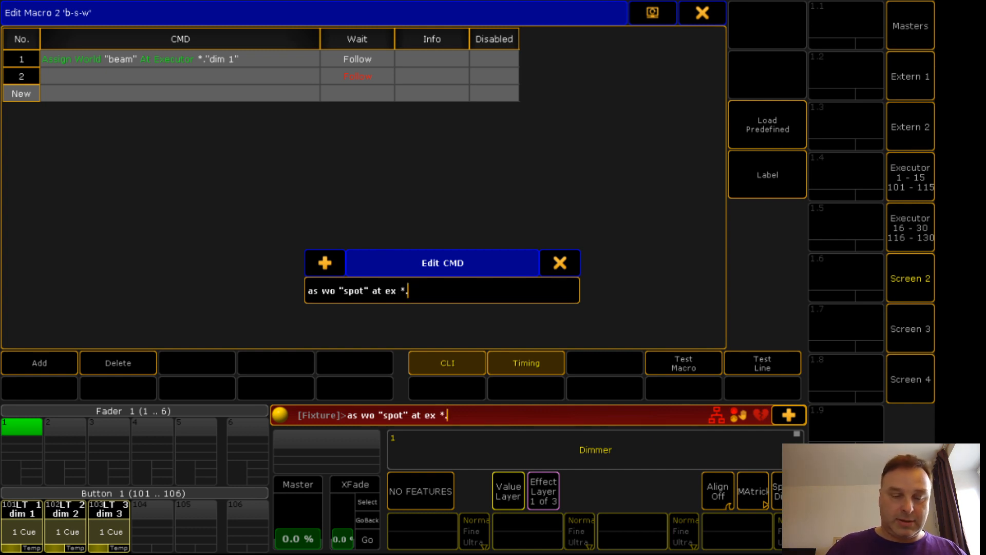
{"action": "type", "text": ".\"dim 2\""}
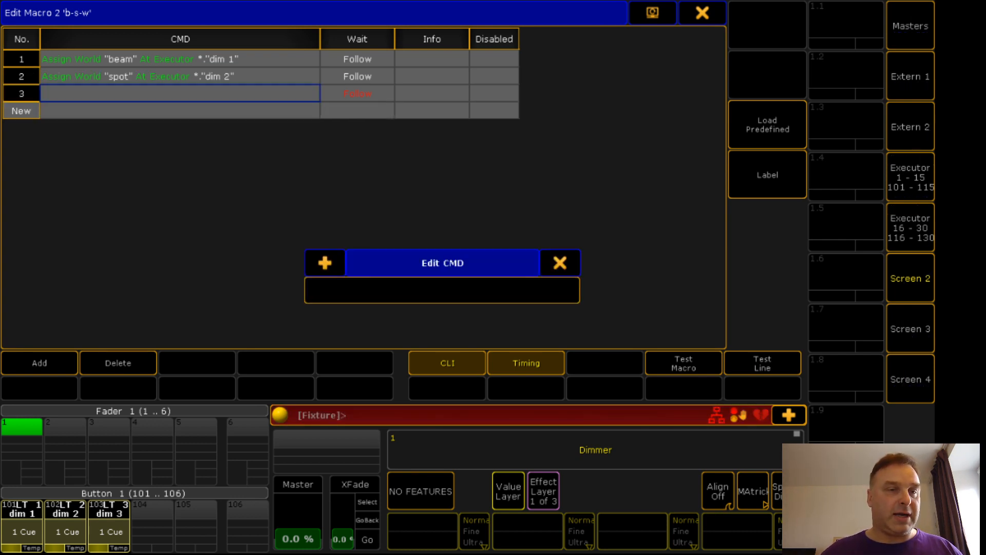
{"action": "type", "text": "as wo"}
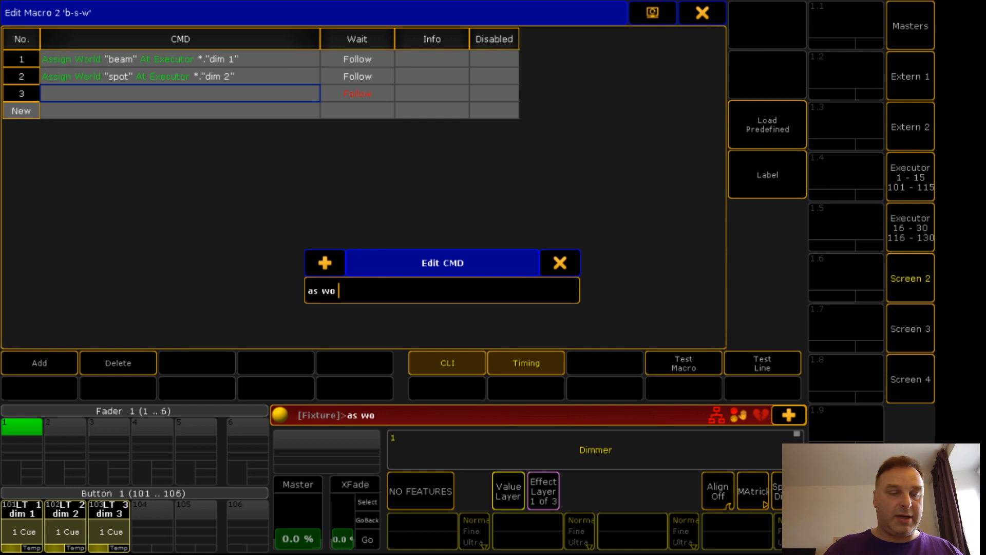
{"action": "type", "text": "\"wash\""}
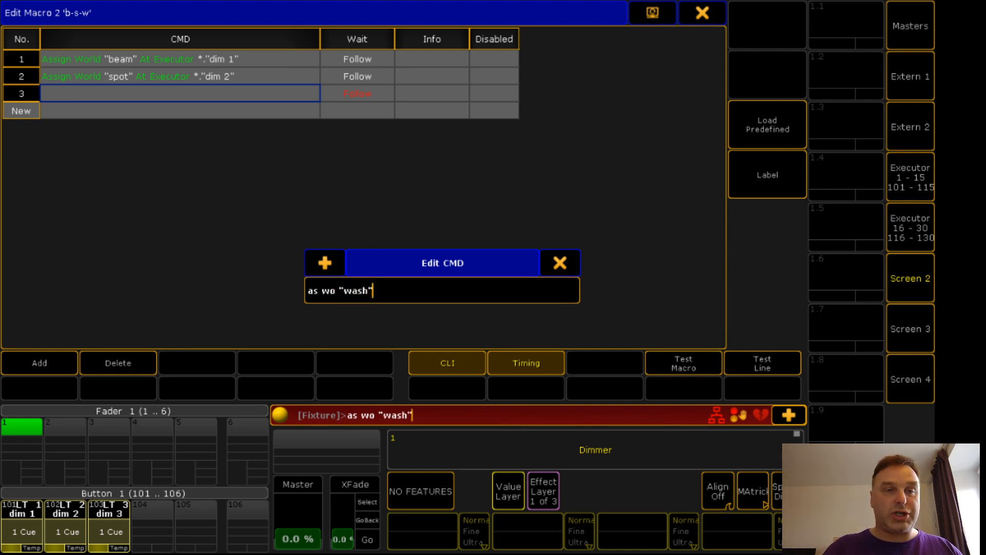
{"action": "type", "text": "at ex"}
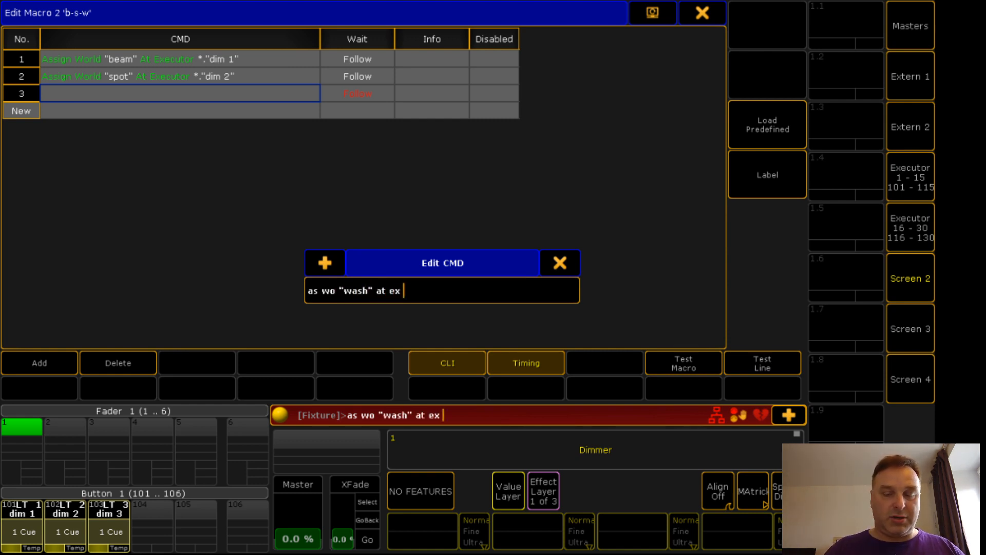
{"action": "type", "text": "*.\"dim 3\""}
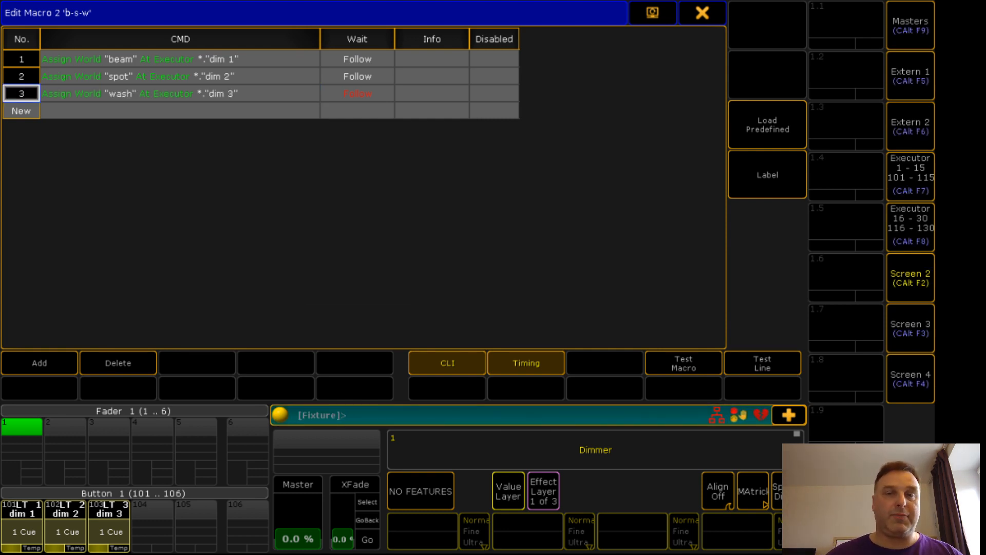
- Run the b-s-w macro so the three dim executors receive their beam, spot and wash worlds
{"action": "left_click", "coordinate": [703, 13]}
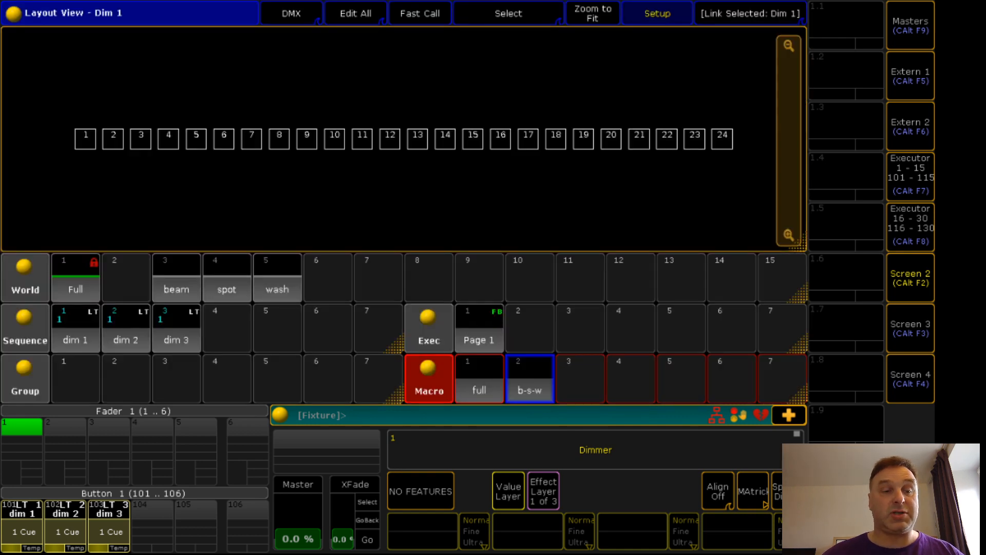
{"action": "left_click", "coordinate": [429, 379]}
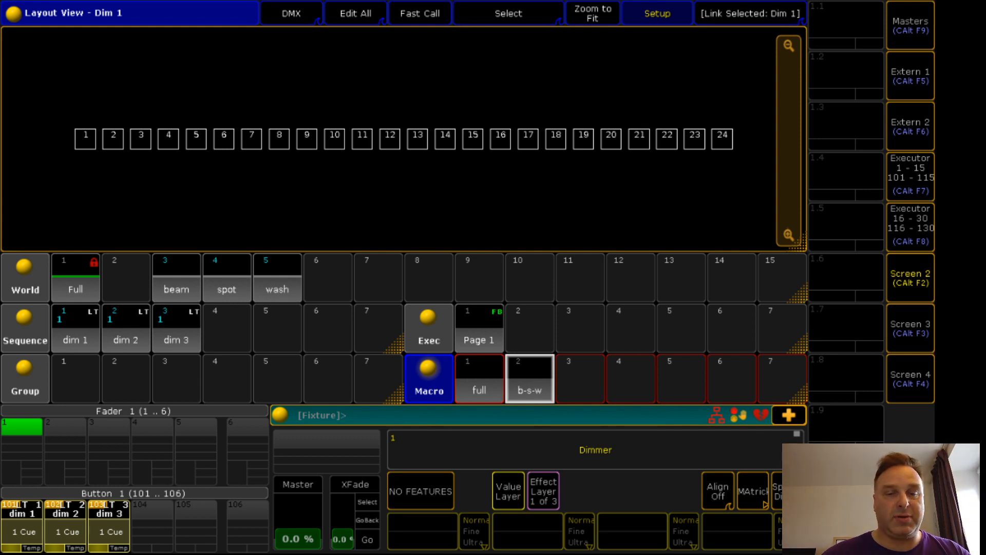
{"action": "left_click", "coordinate": [479, 378]}
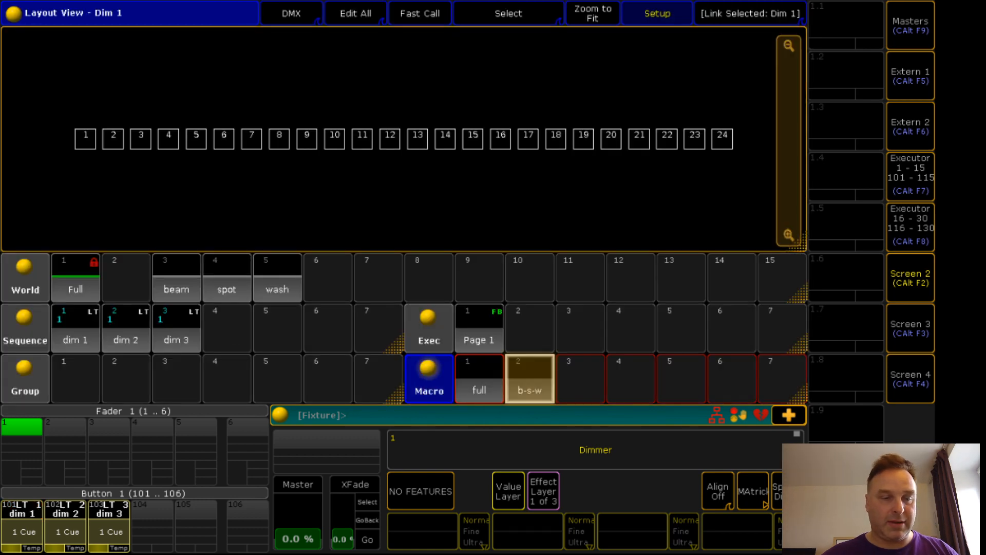
{"action": "left_click", "coordinate": [529, 379]}
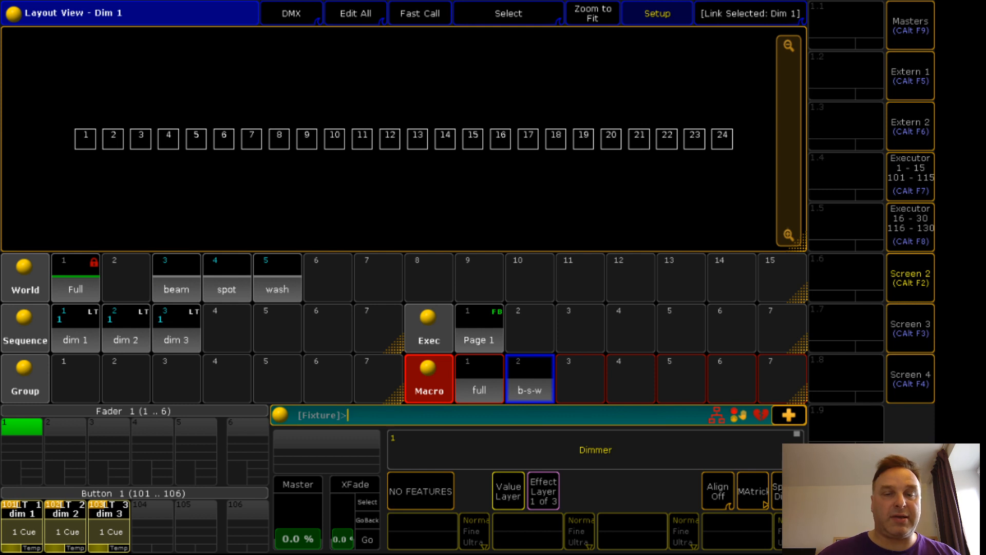
- Review the b-s-w macro lines in the editor, then dismiss it
{"action": "double_click", "coordinate": [529, 383]}
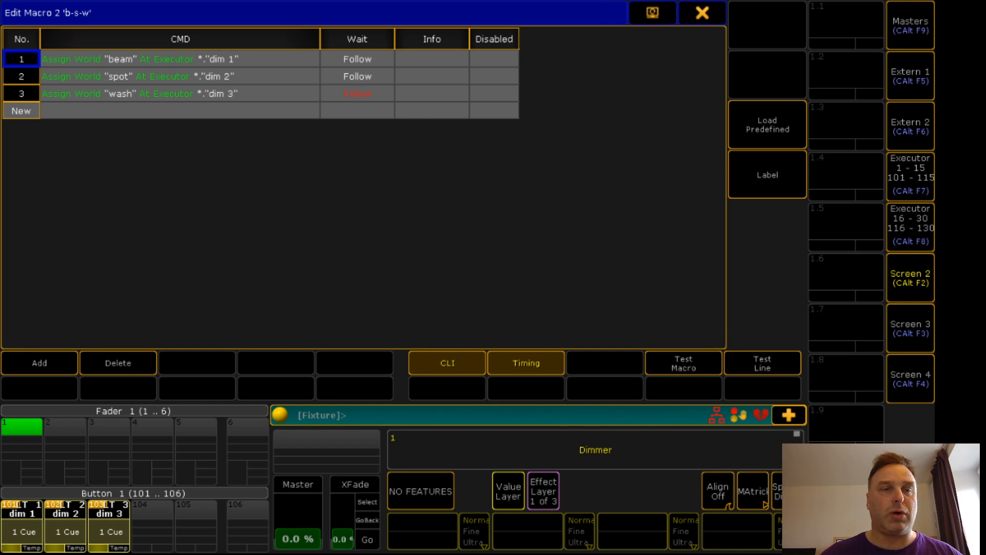
{"action": "left_click", "coordinate": [703, 13]}
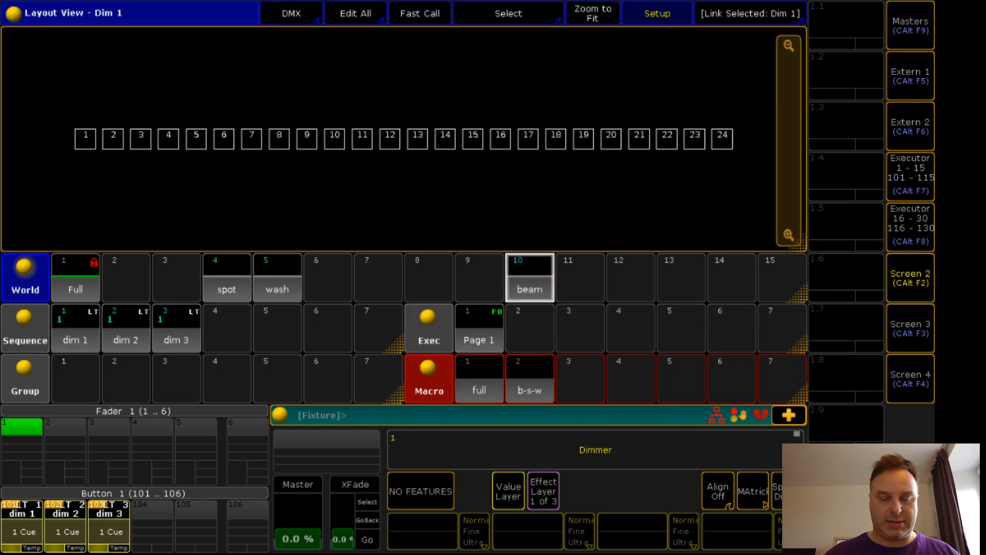
- Move spot and wash worlds to slots 2 and 13, dim sequences to 3, 5, 7, then run macro 'full'
{"action": "left_click", "coordinate": [277, 278]}
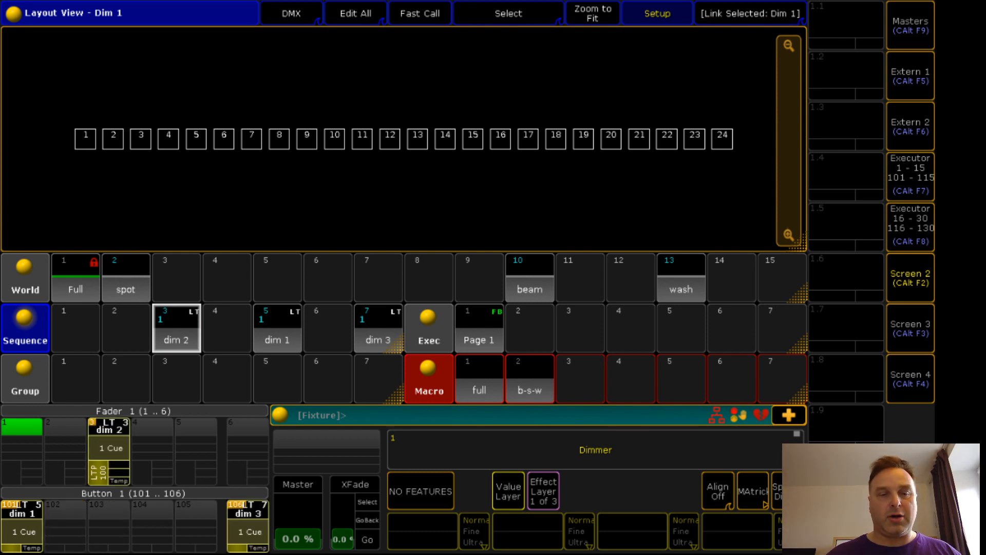
{"action": "left_click", "coordinate": [429, 378]}
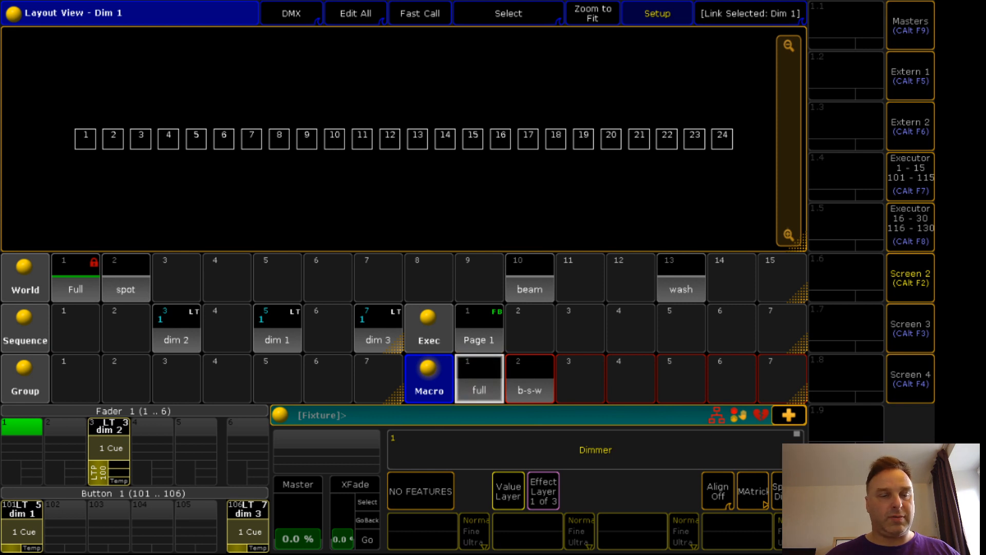